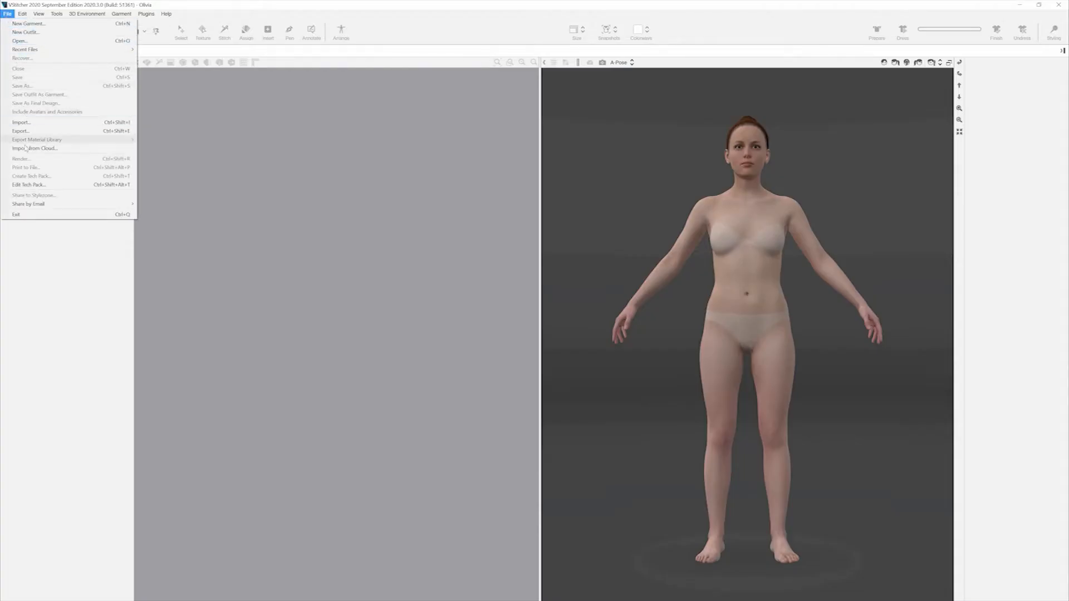
mouse_move(35, 148)
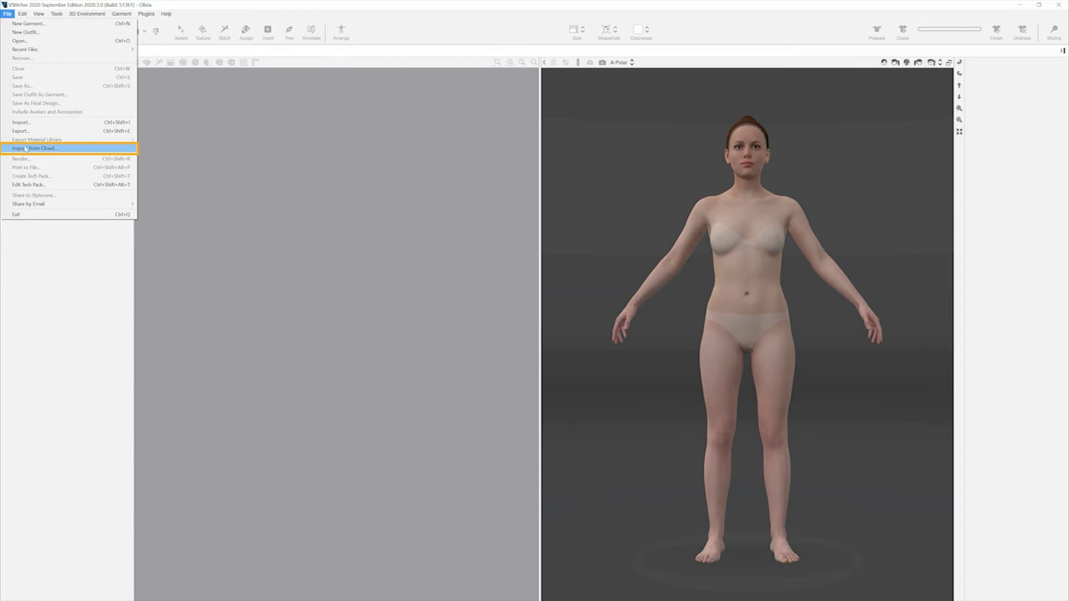
mouse_move(29, 23)
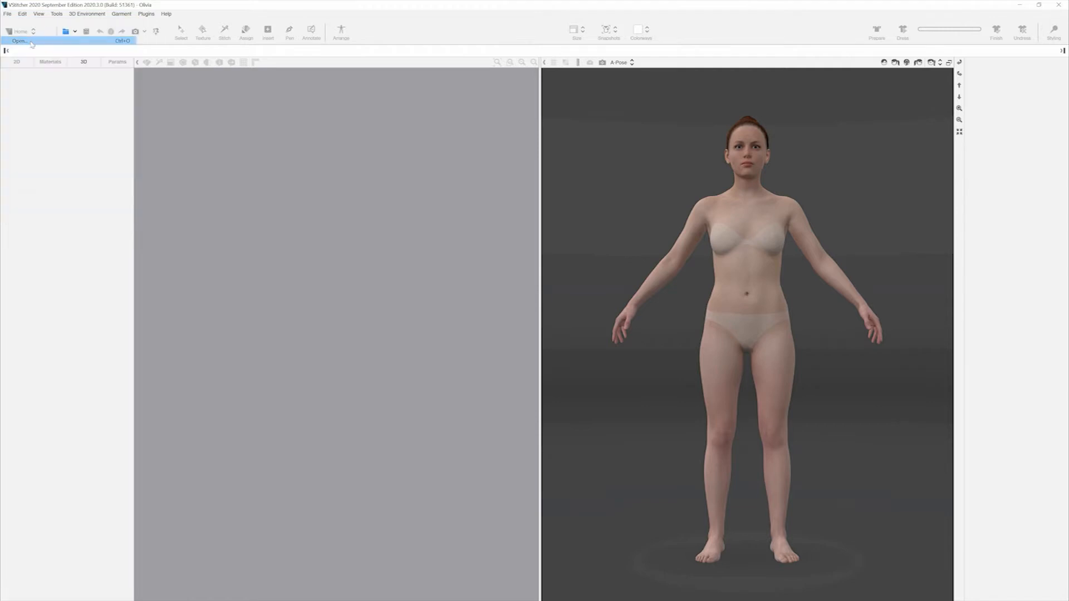
Load the How to Render garment, check its materials and arrange pieces around the avatar silhouettes
left_click(19, 40)
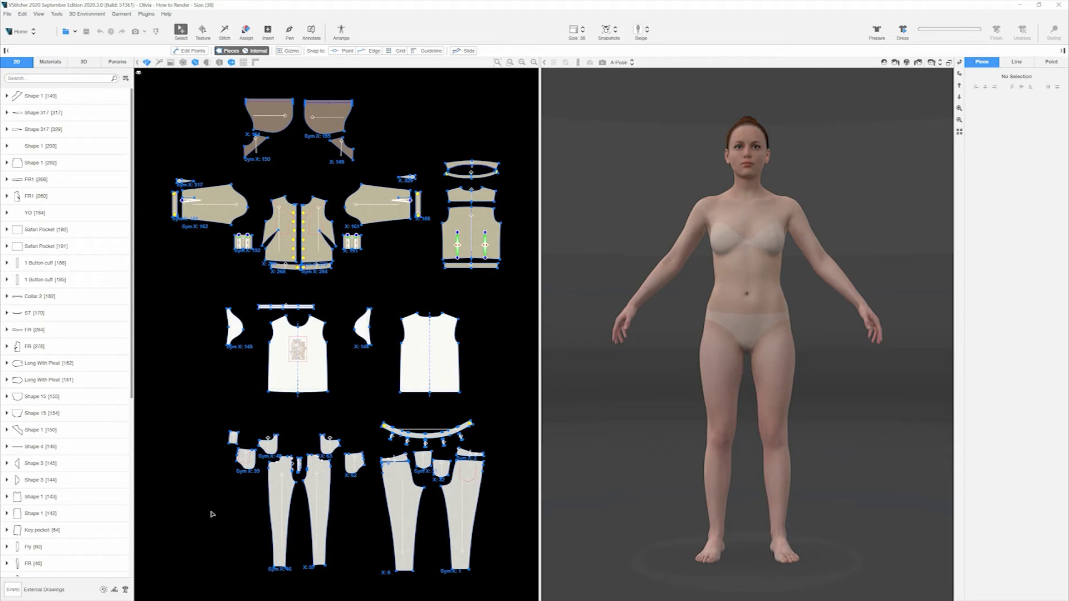
mouse_move(516, 154)
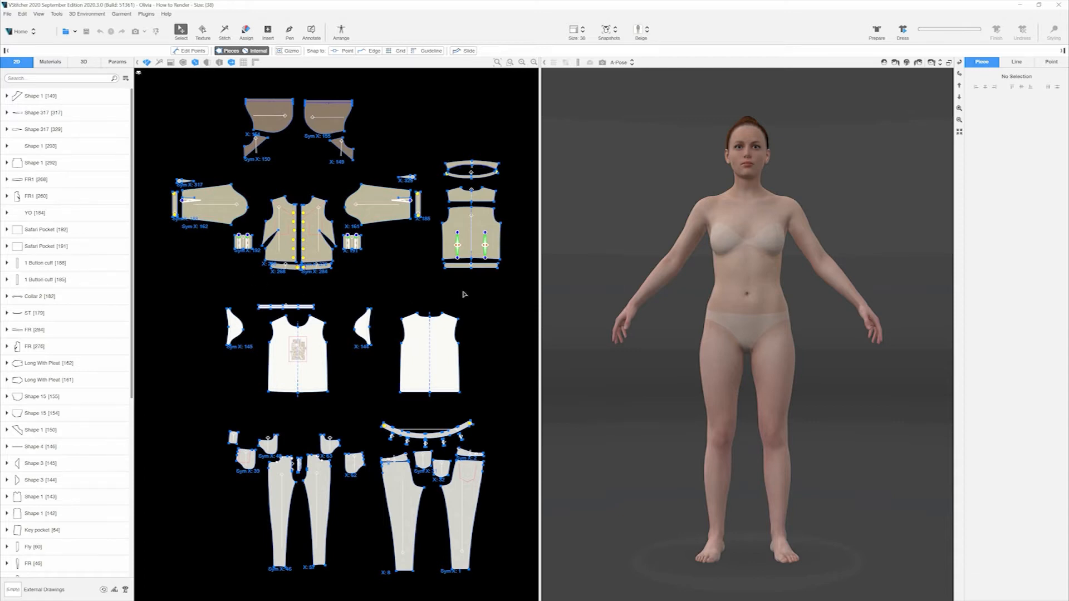
left_click(50, 62)
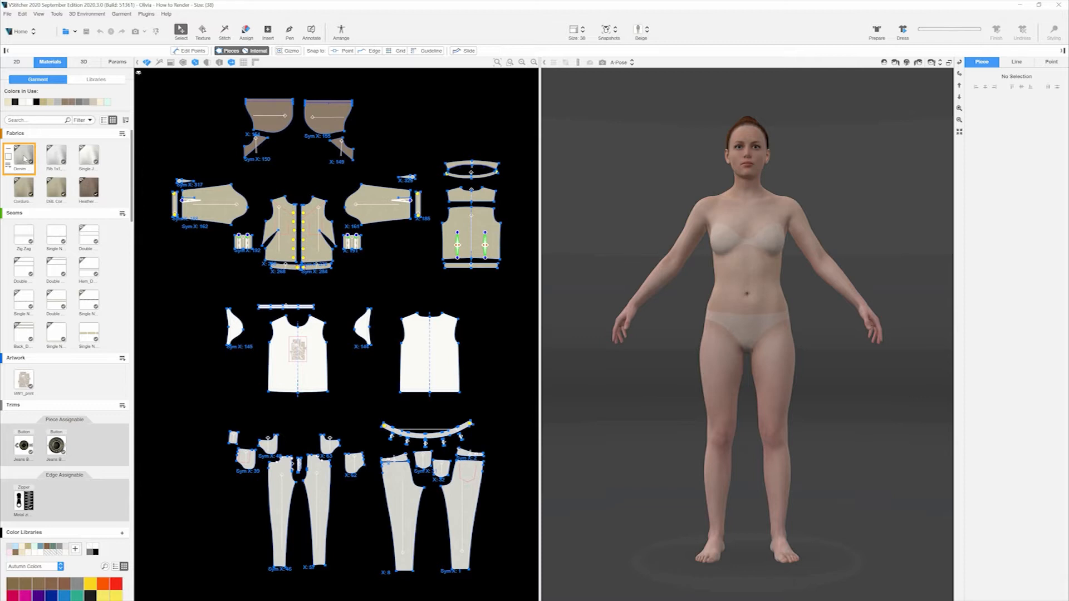
left_click(20, 187)
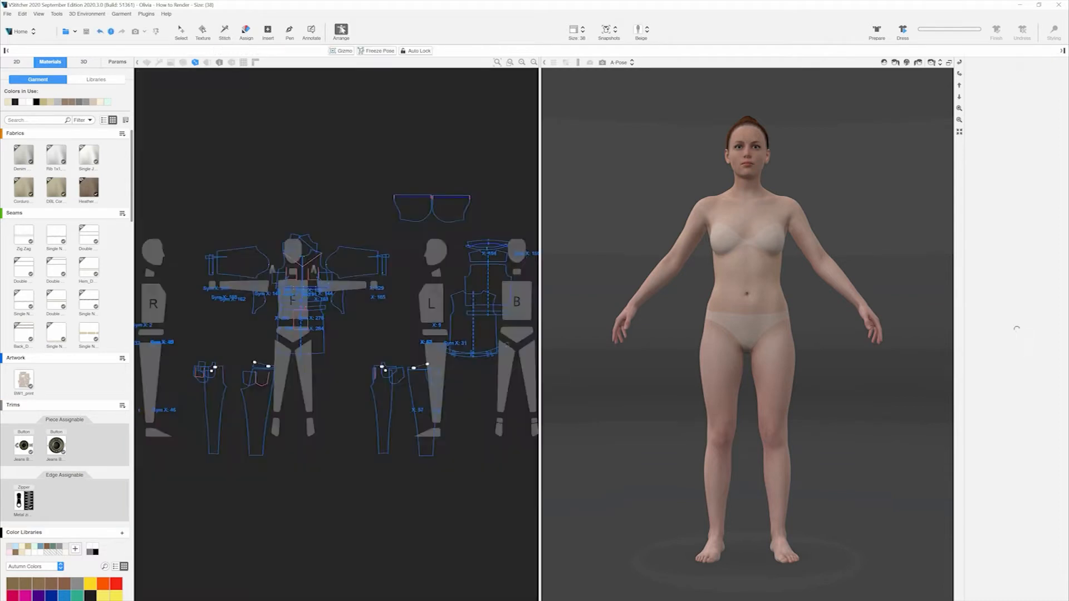
Dress the avatar in jacket, tee and trousers, then enable 3D Styling with Advanced layers
left_click(83, 63)
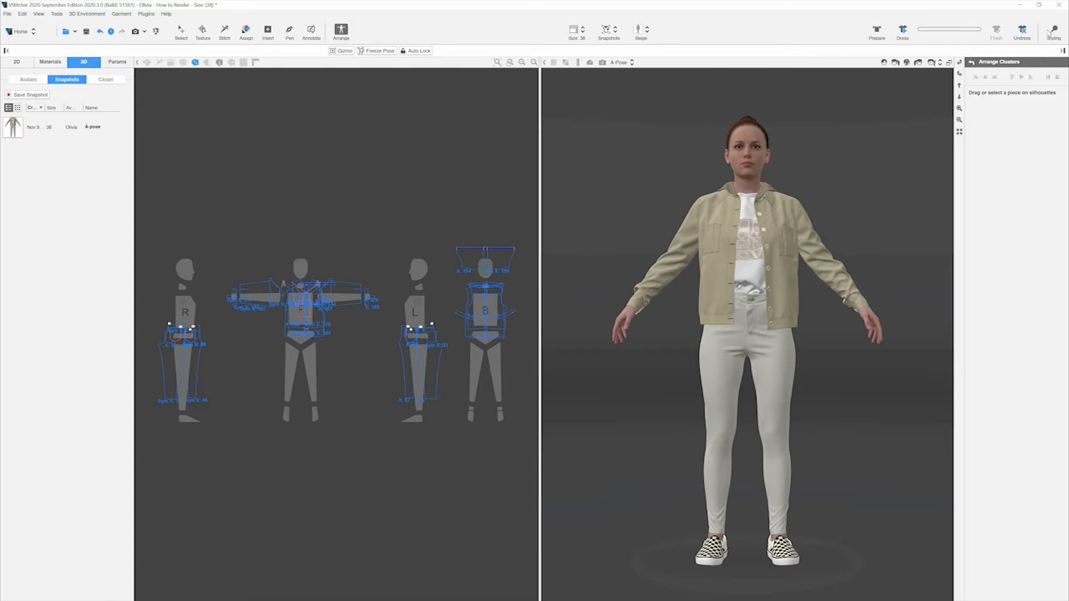
left_click(1053, 31)
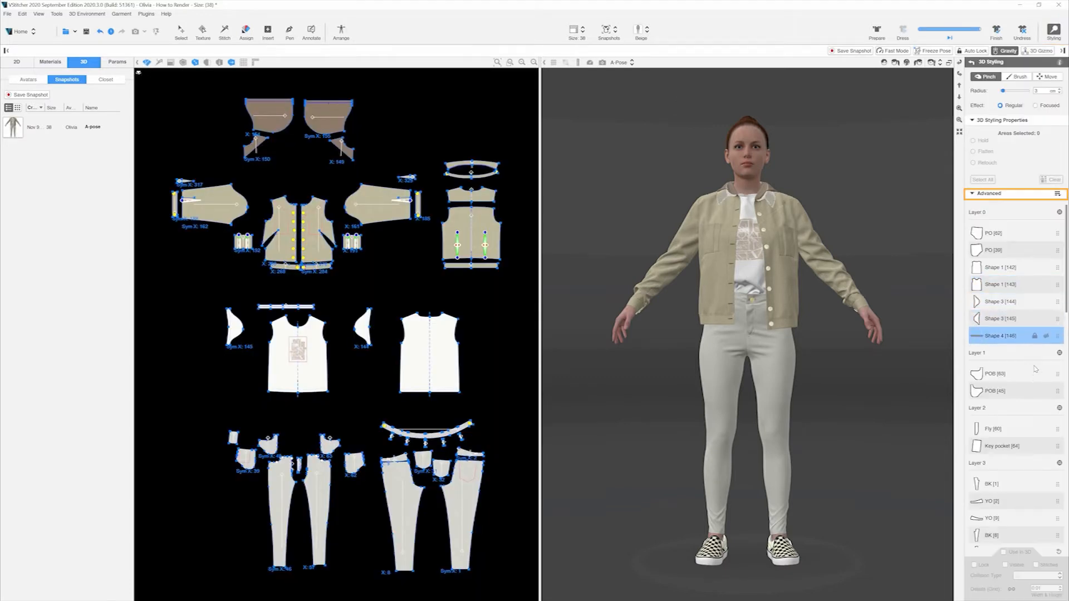
left_click(995, 390)
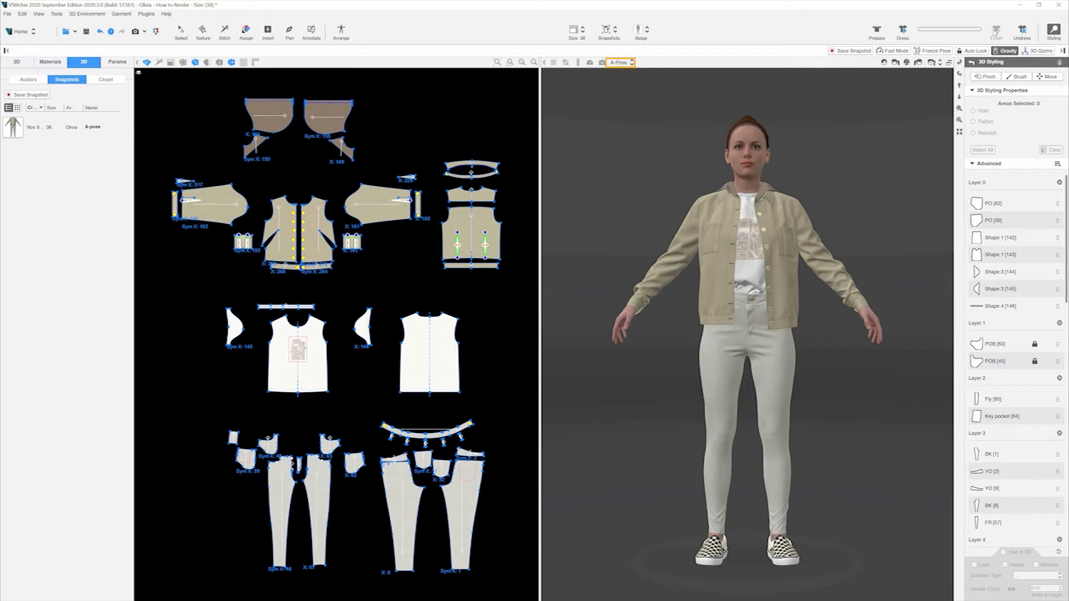
Pose the avatar in Walking 2, save a snapshot named Walking and start the 3D export
left_click(619, 62)
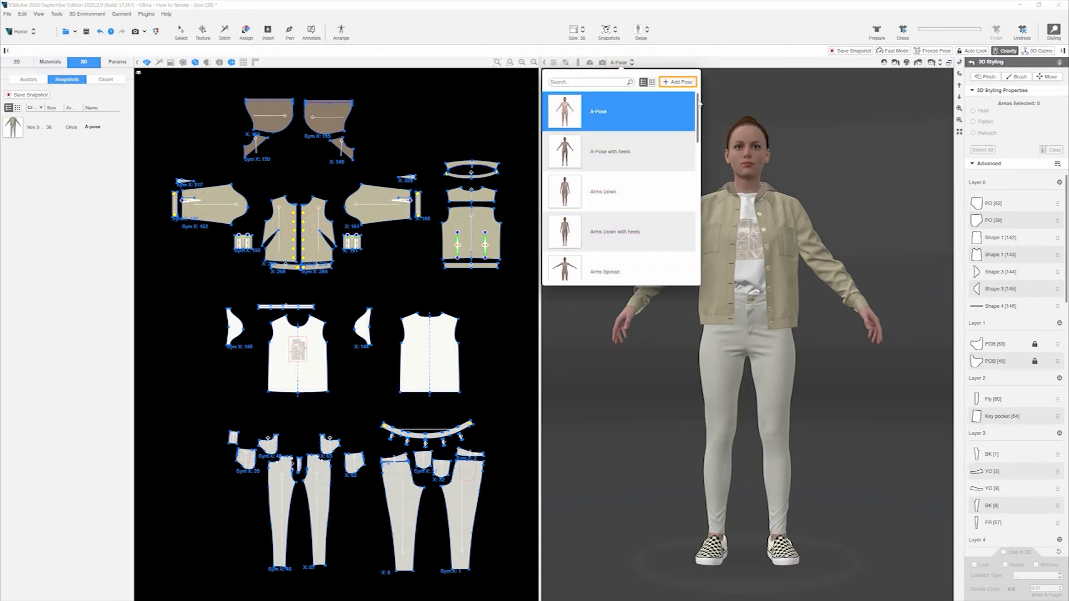
scroll("down", 3)
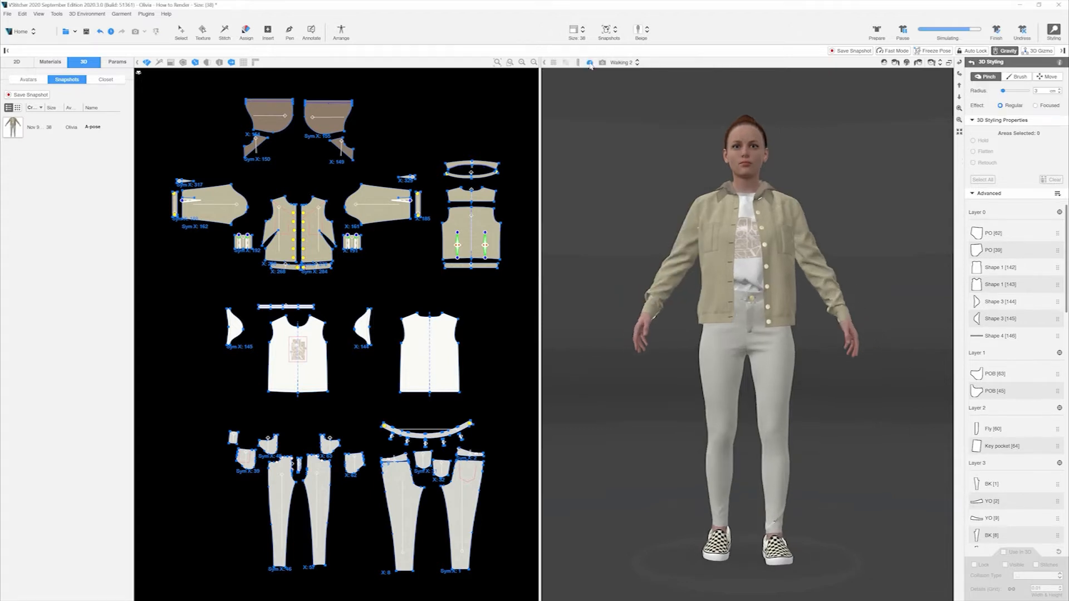
left_click(30, 95)
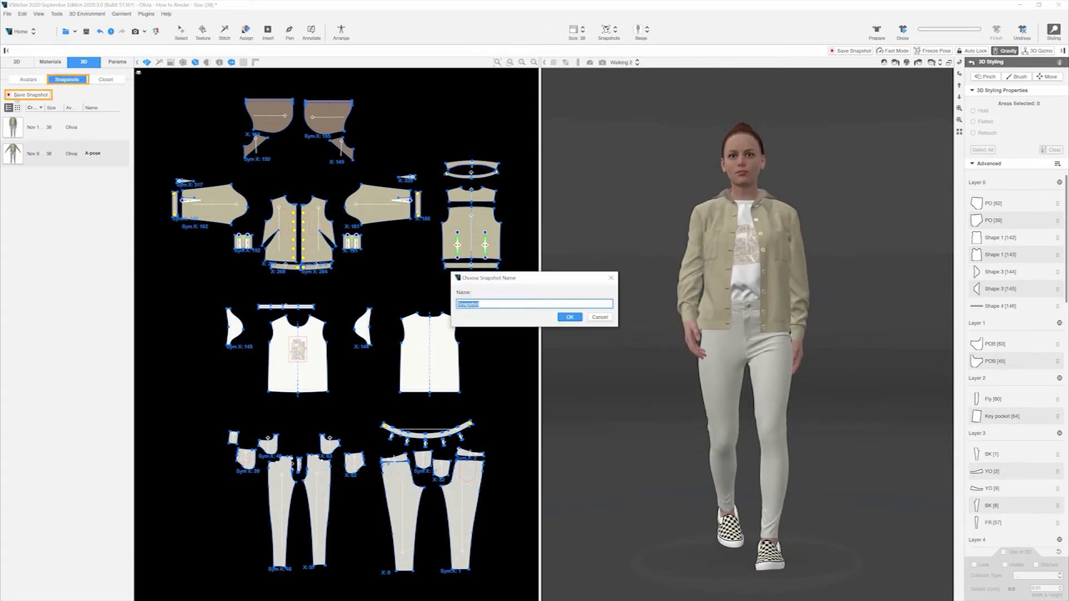
left_click(569, 316)
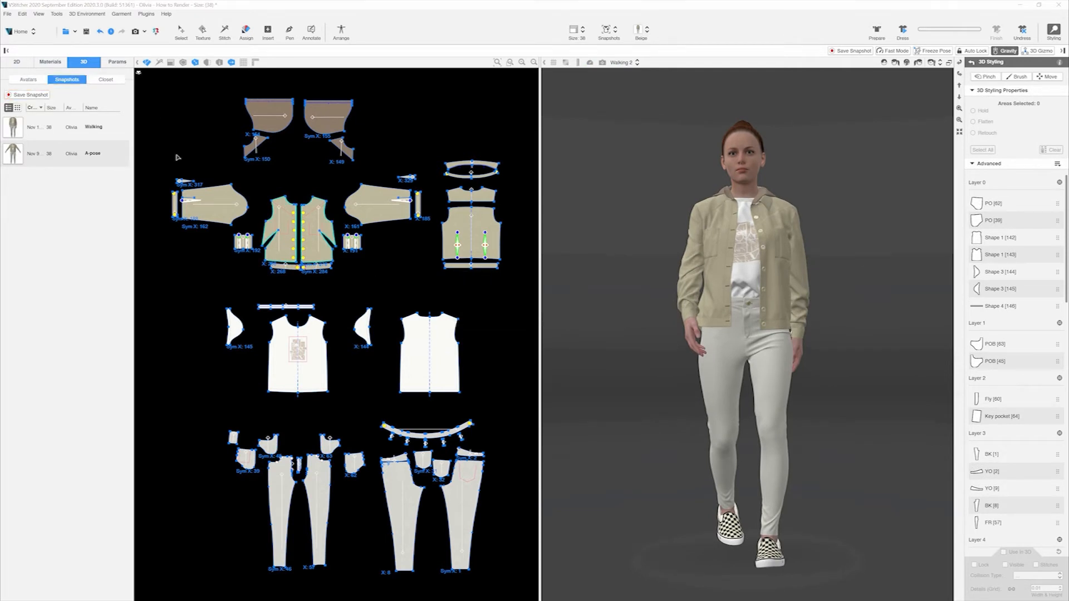
left_click(7, 13)
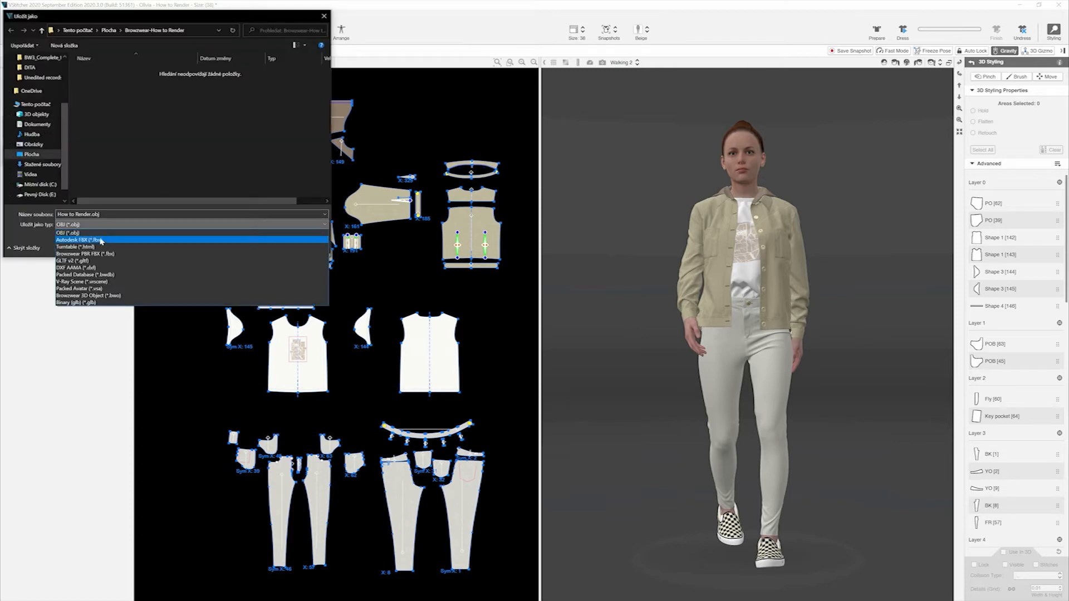
mouse_move(81, 241)
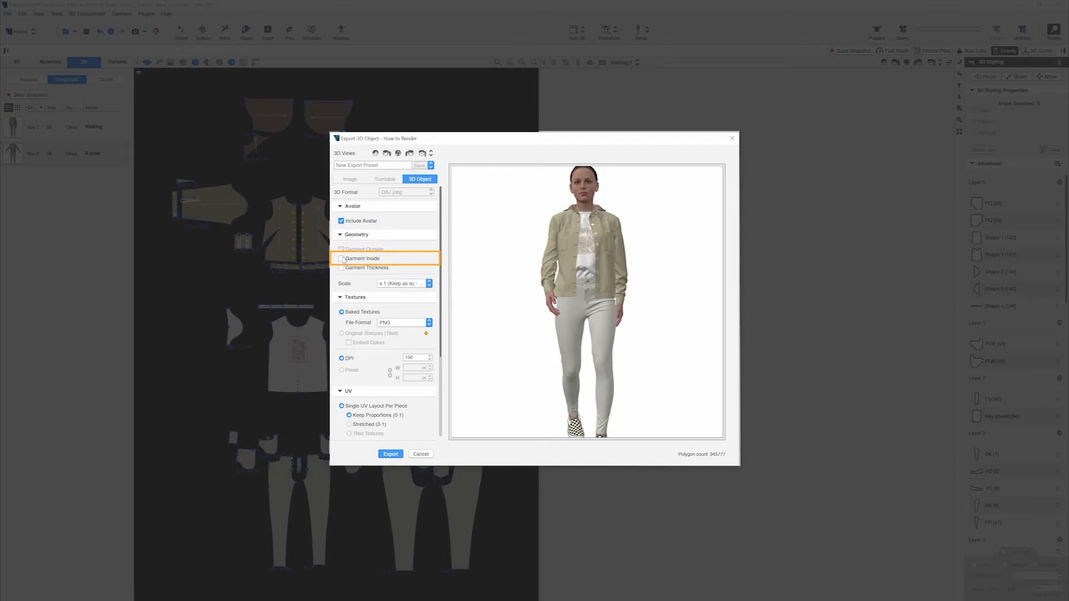
Export the OBJ with garment inside and thickness, PNG baked textures and Y up axis
left_click(341, 257)
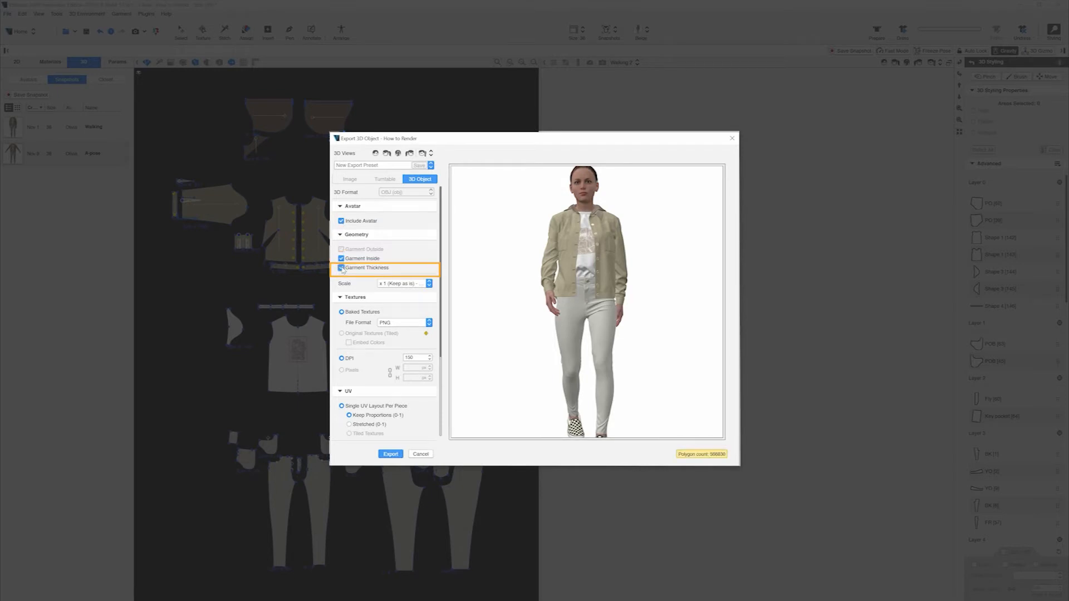
left_click(404, 323)
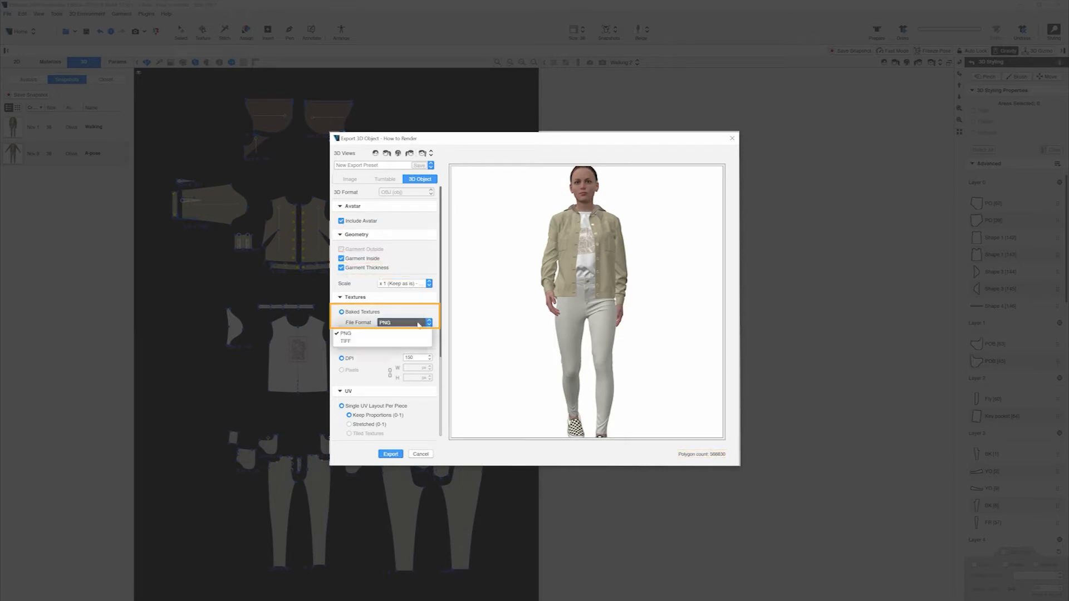
left_click(345, 332)
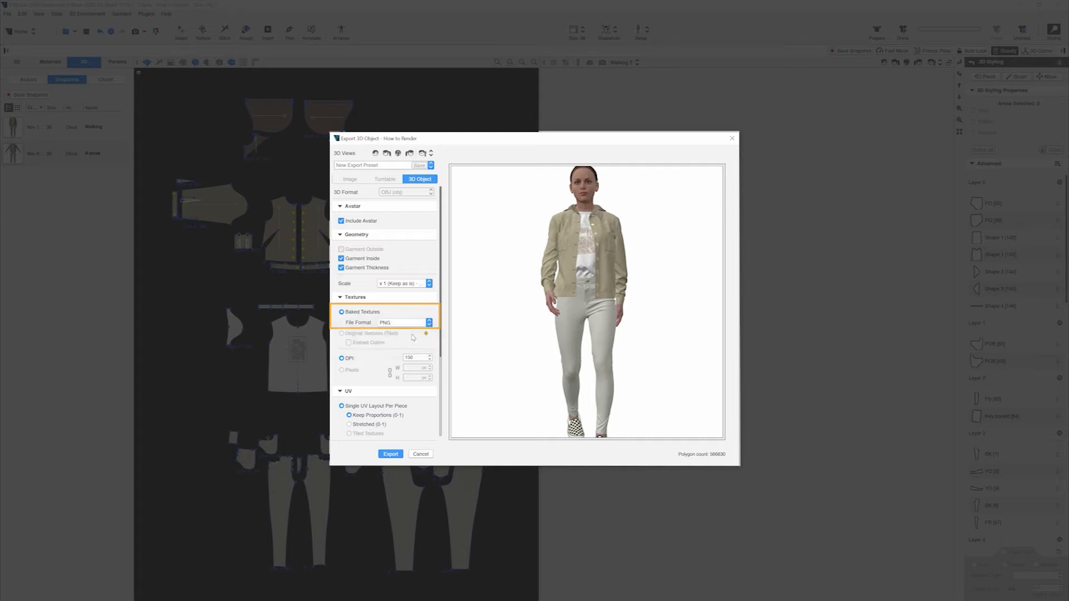
scroll("down", 3)
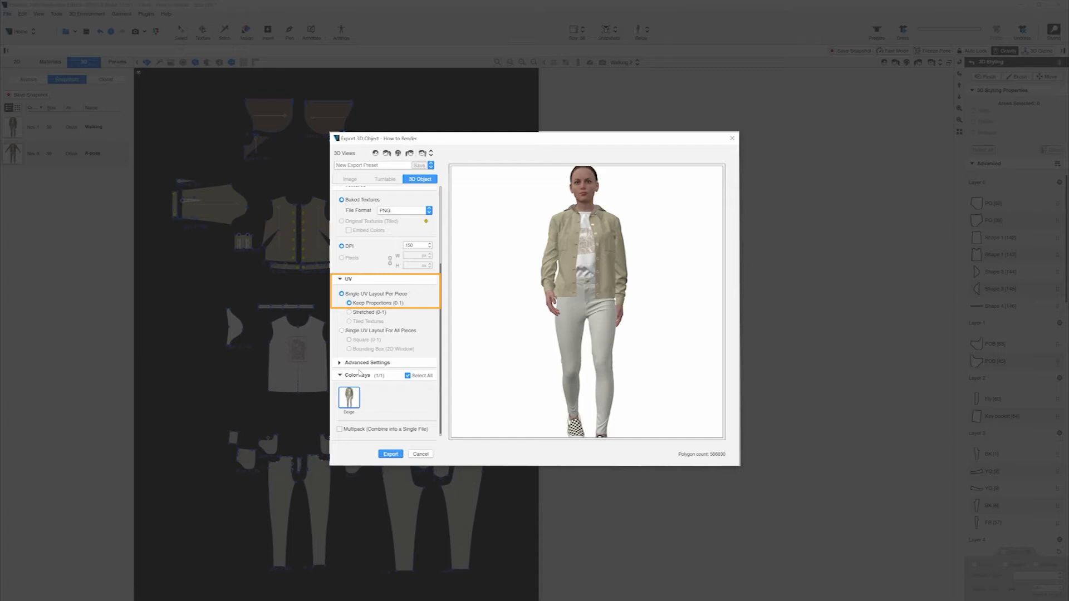
left_click(367, 362)
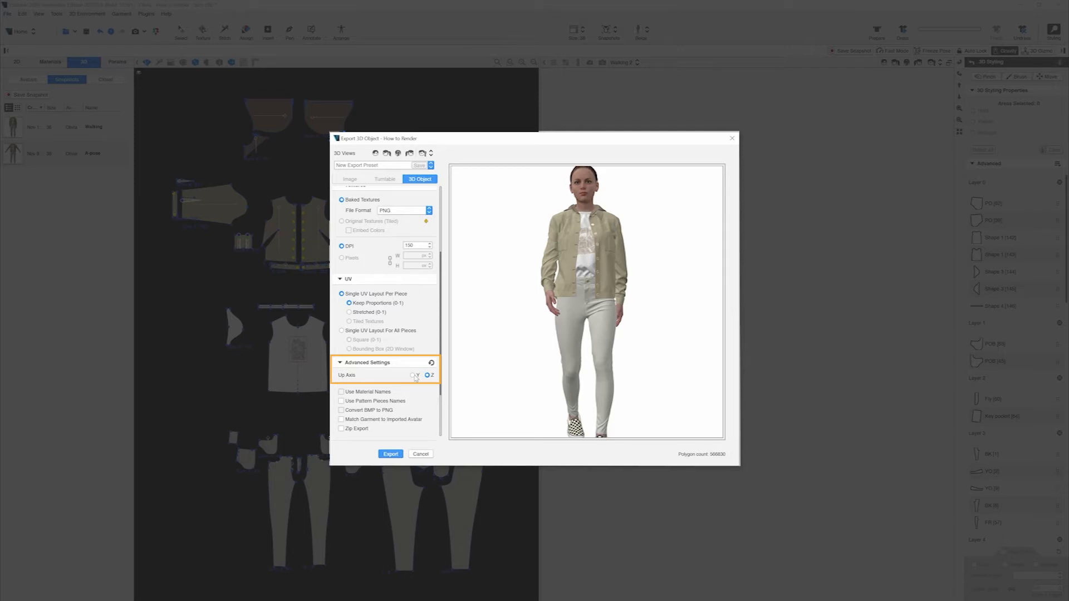
left_click(412, 375)
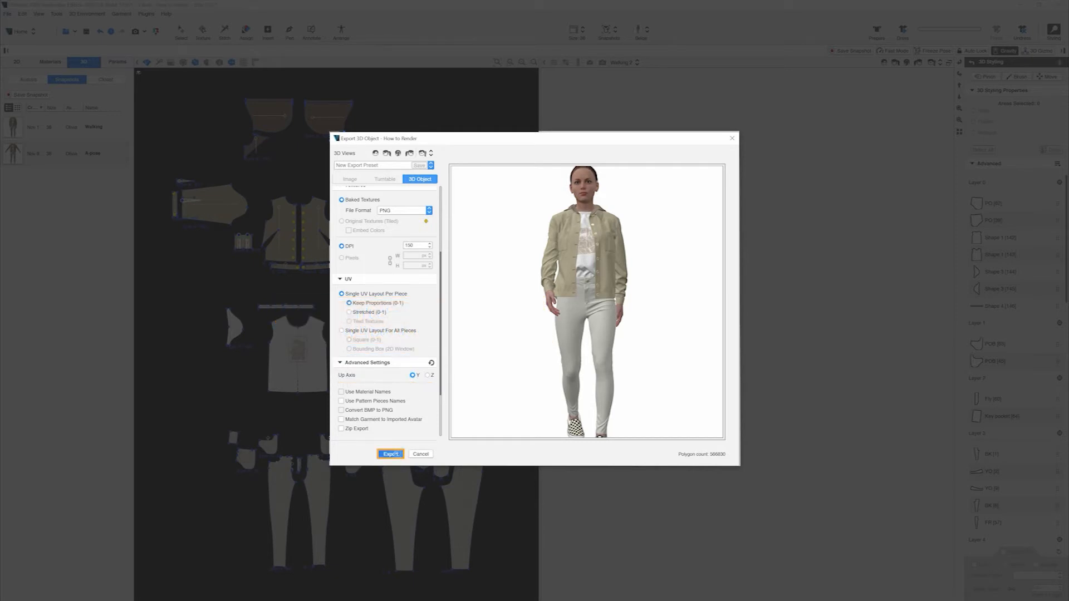
left_click(390, 454)
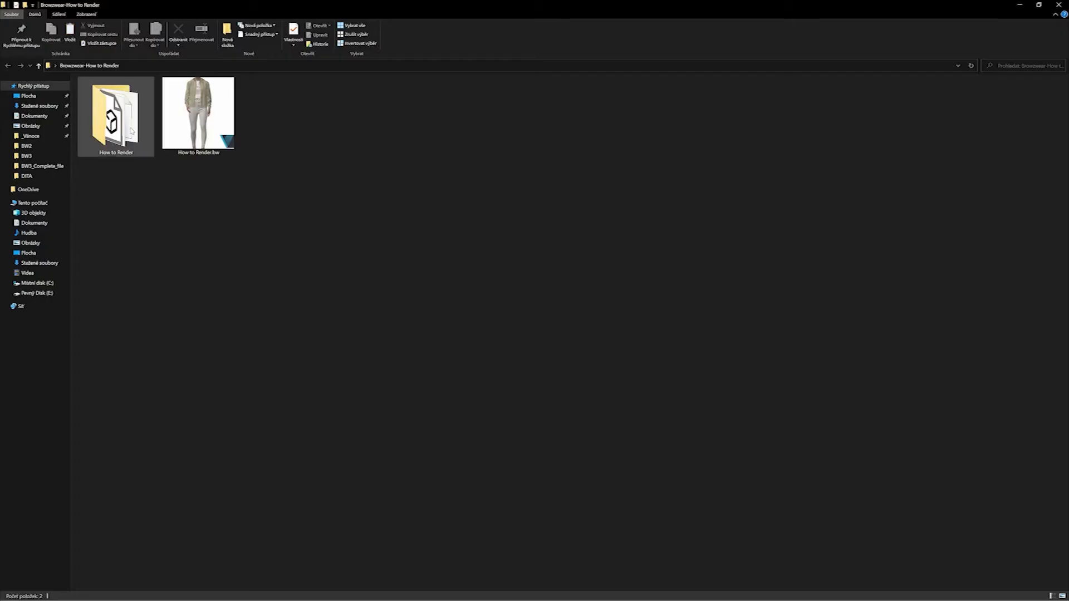
Open the How to Render folder and select How_to_Render_Beige.obj
double_click(116, 113)
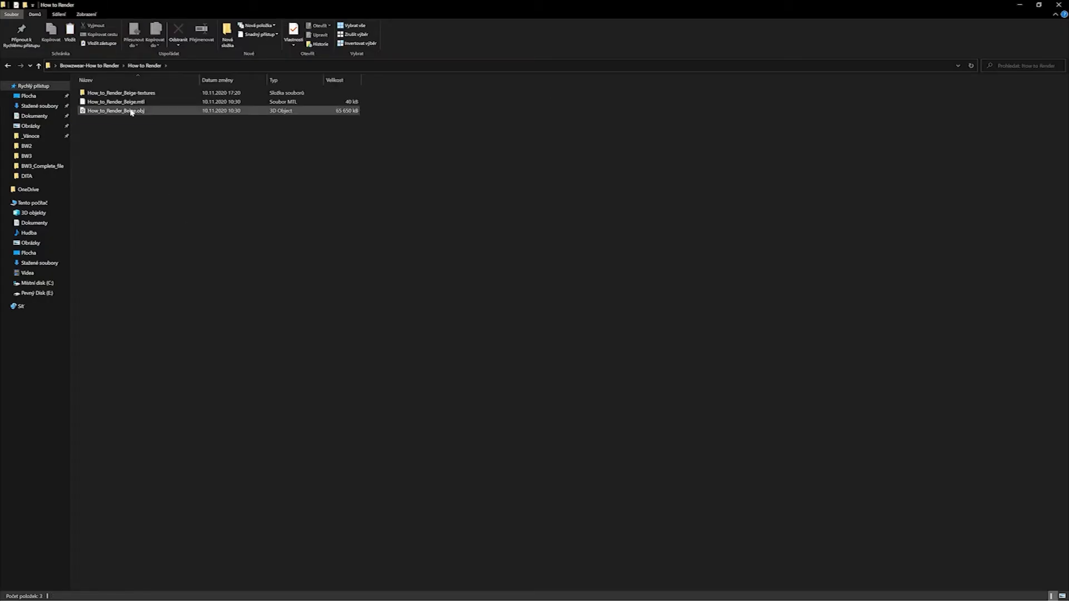
left_click(114, 110)
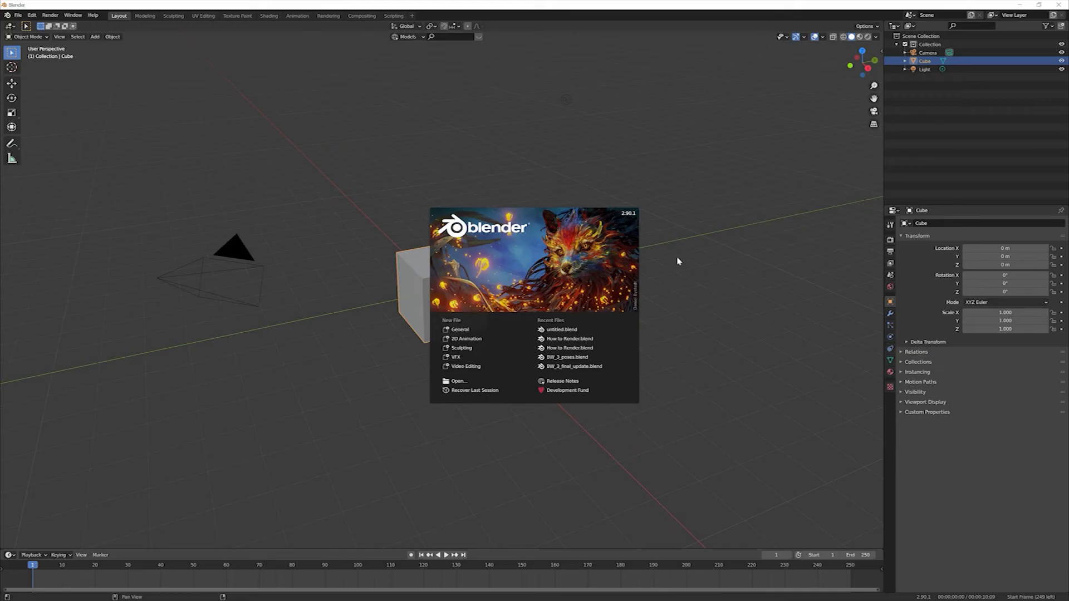
Dismiss the splash screen and start a Wavefront OBJ import into the empty scene
left_click(678, 262)
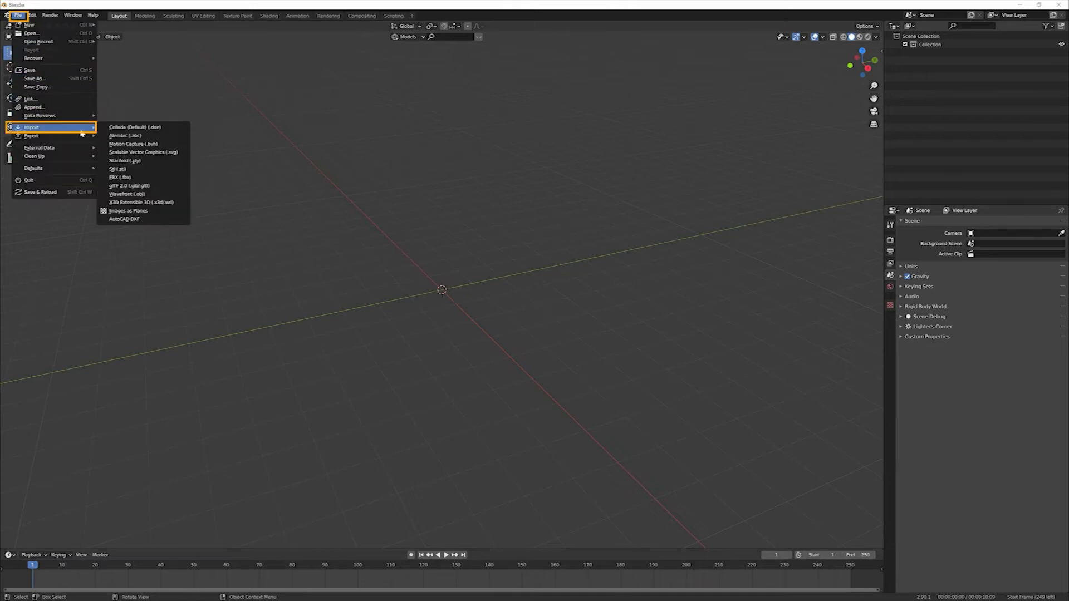
left_click(125, 194)
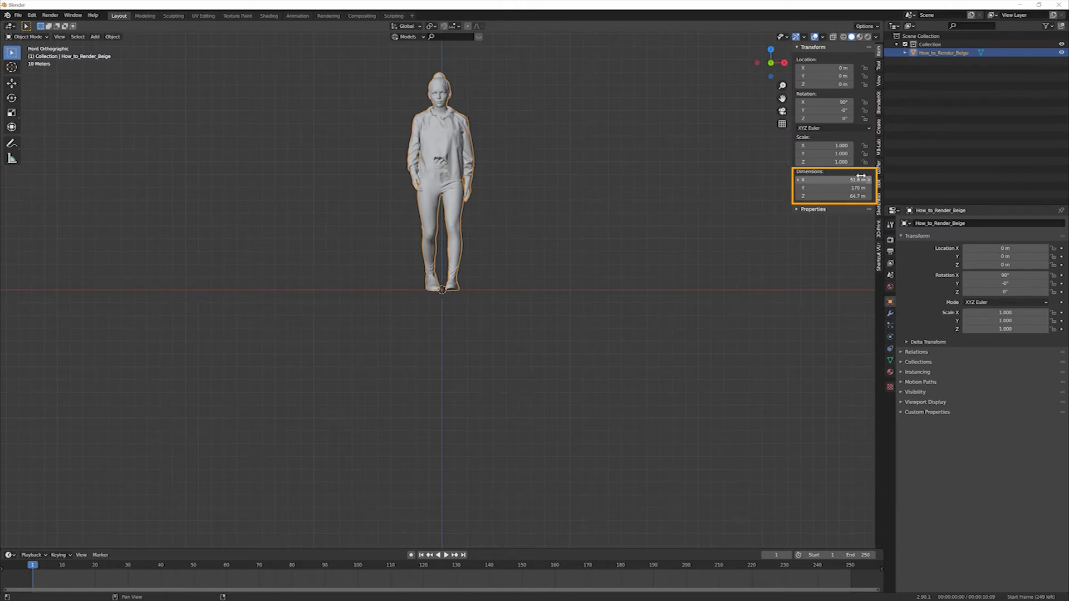
mouse_move(852, 179)
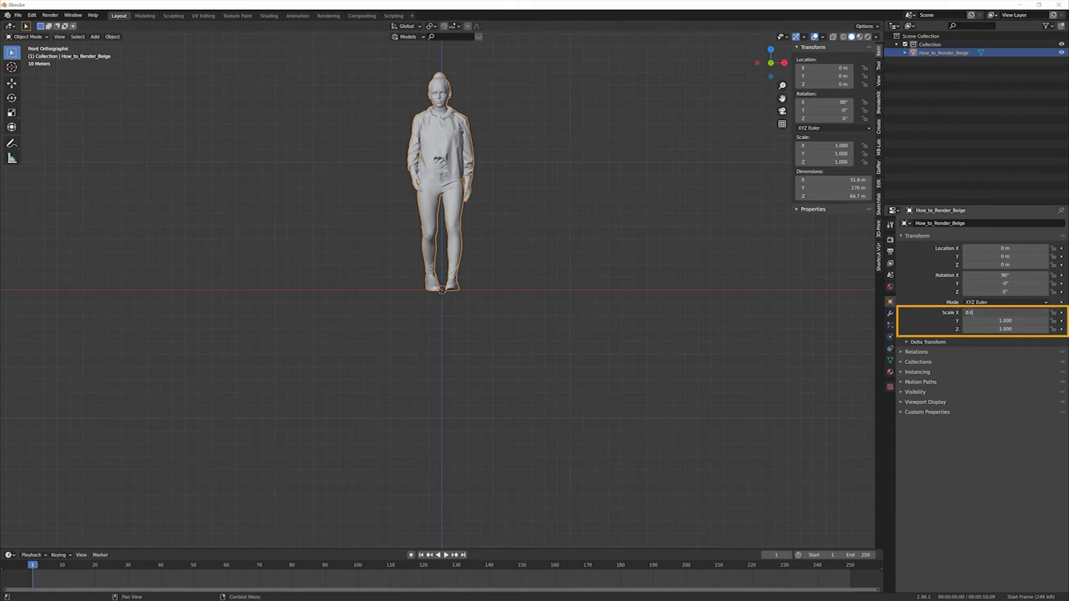
Set the imported How_to_Render_Beige figure's Scale X to 0.01
type("0.010")
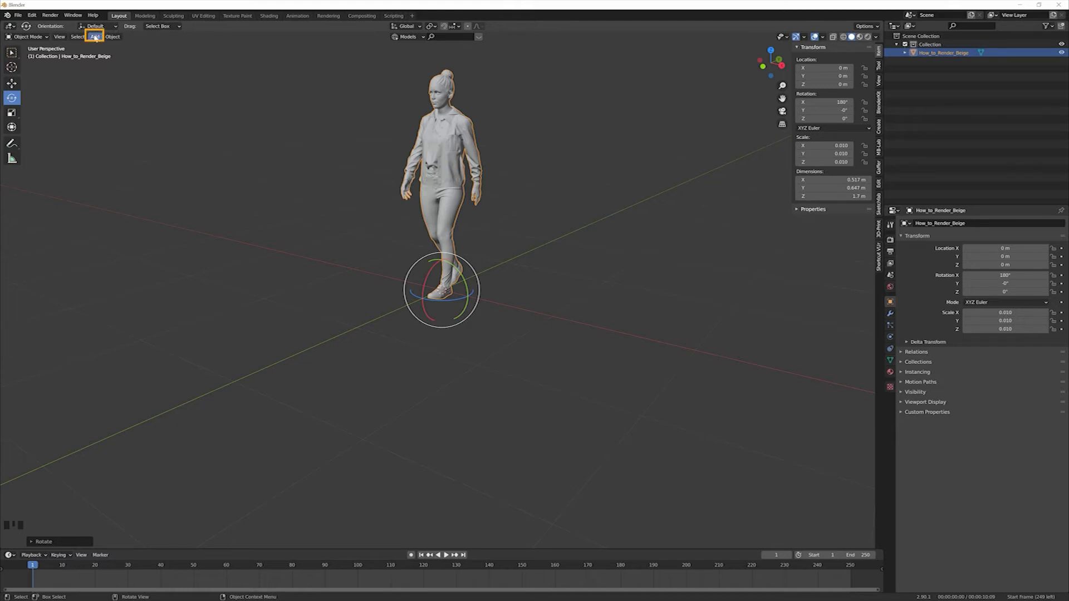
Add a mesh plane as a floor beneath the walking avatar
left_click(94, 36)
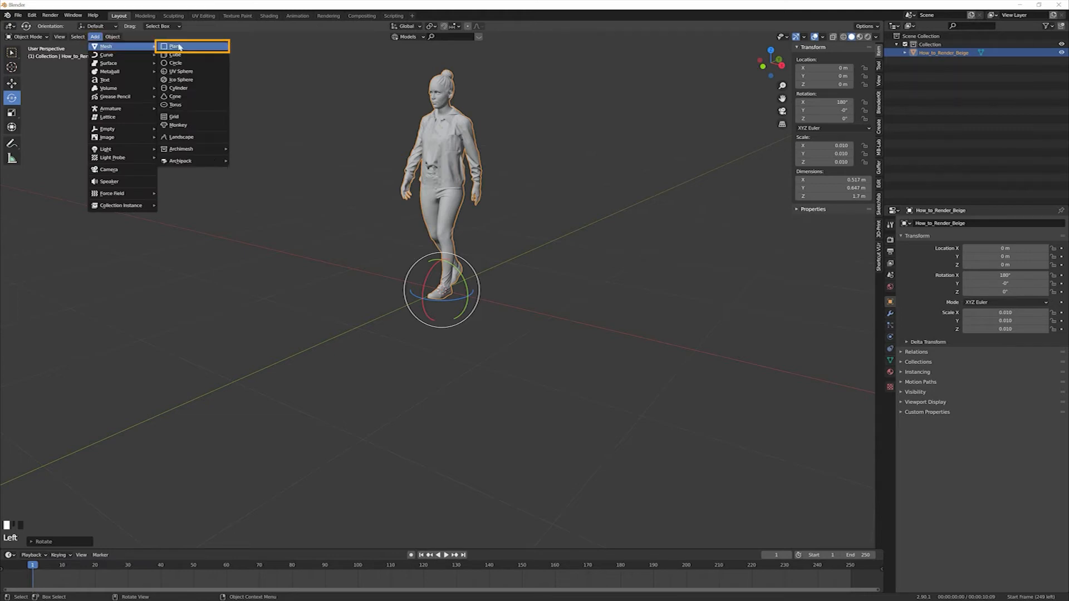
left_click(176, 46)
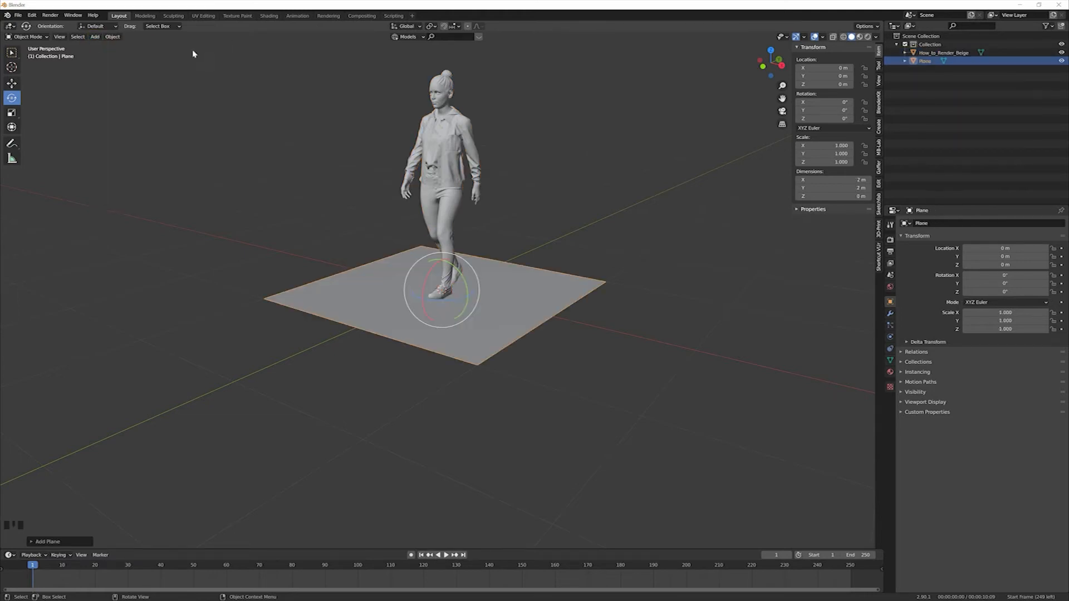
left_click(449, 252)
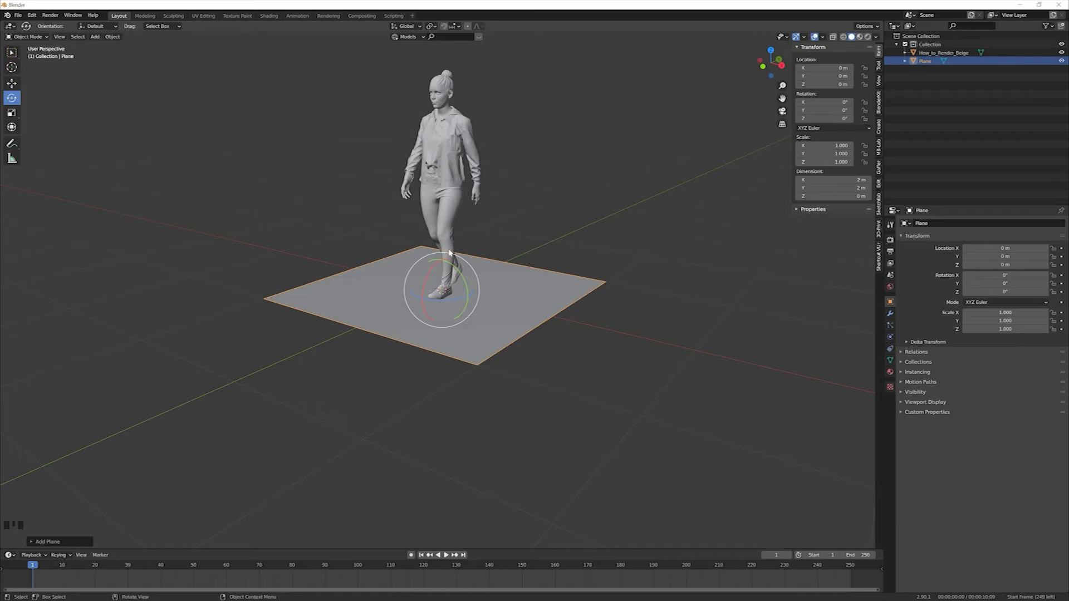
mouse_move(491, 268)
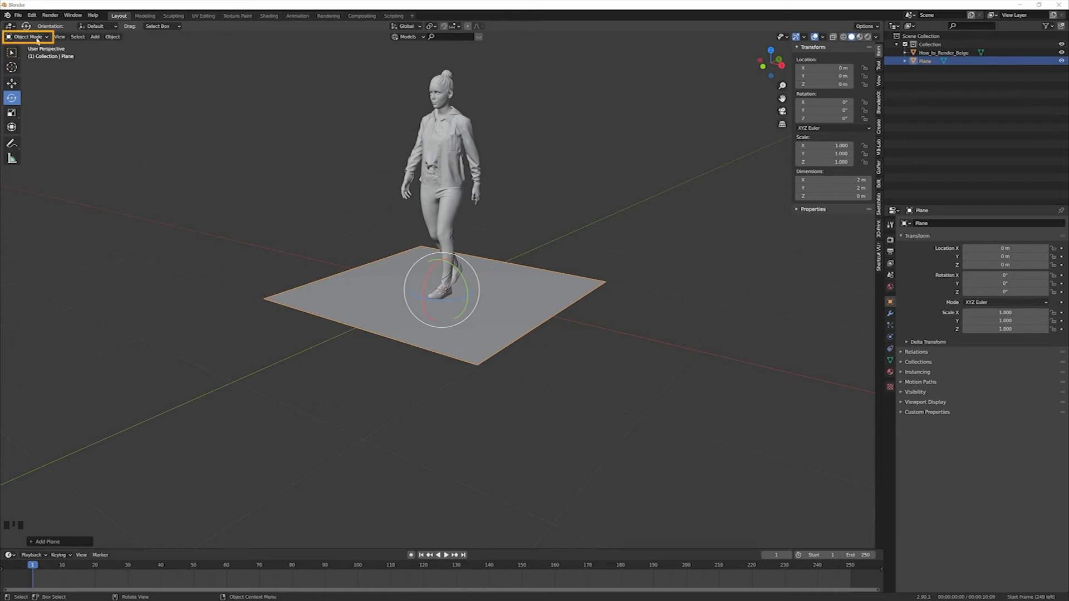
Extrude the floor plane's back edge up into a wall, then return to Object Mode
key("Tab")
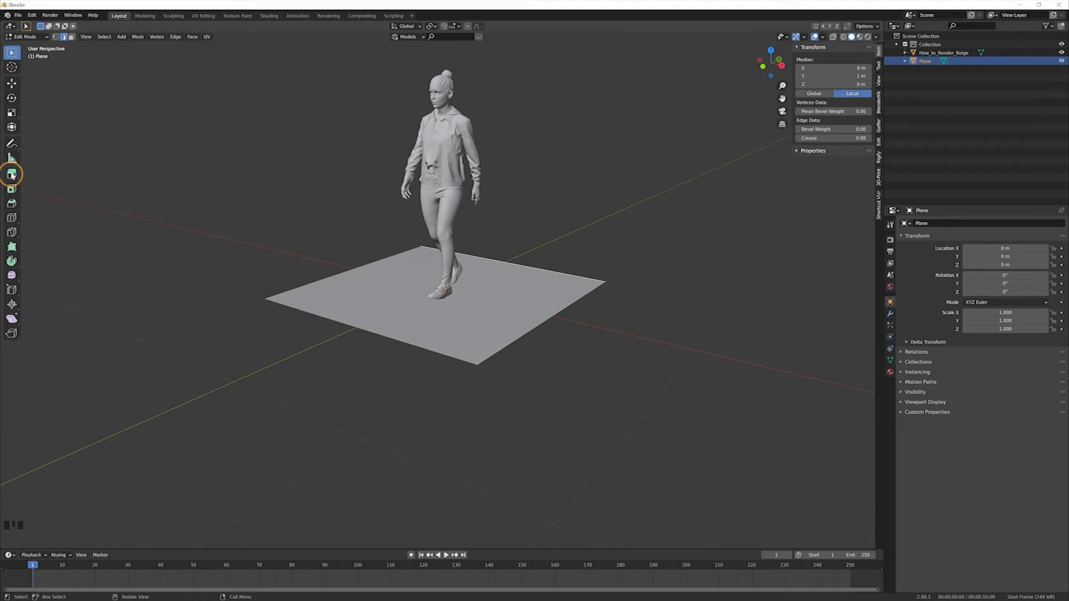
left_click(11, 175)
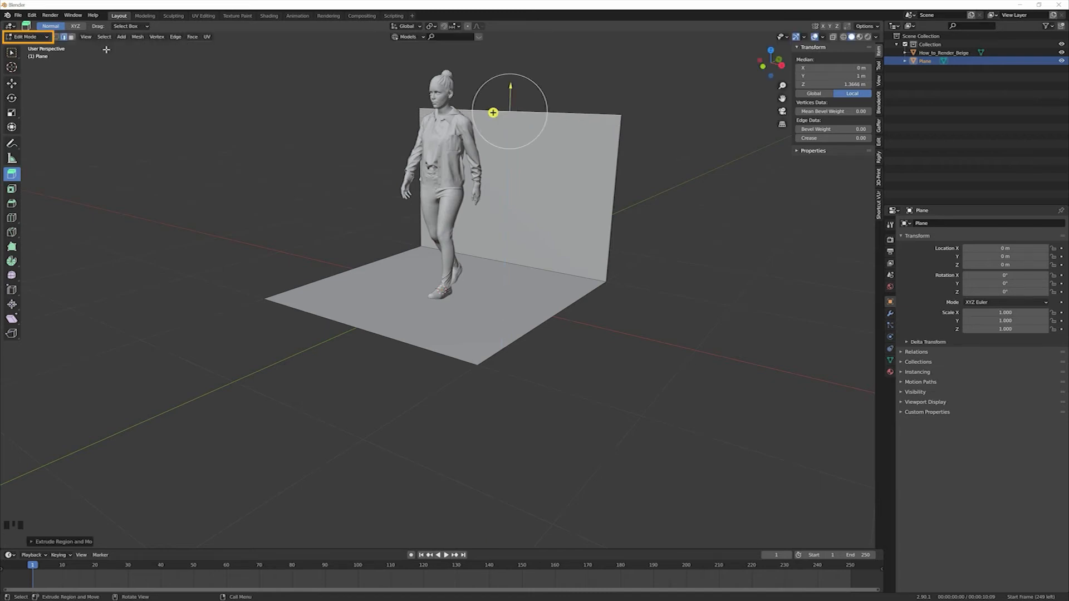
left_click(27, 37)
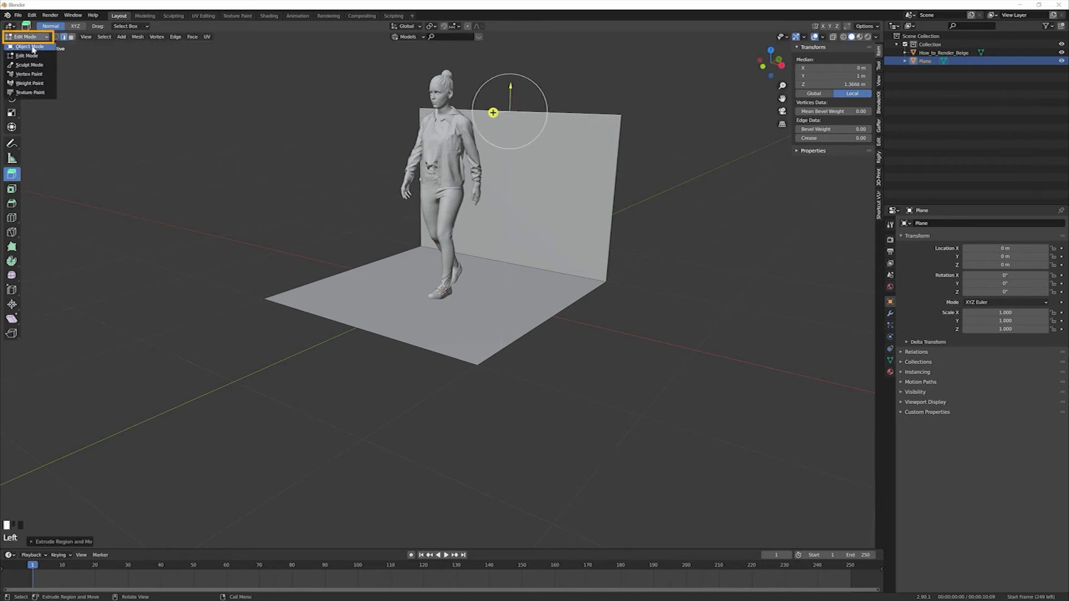
left_click(29, 46)
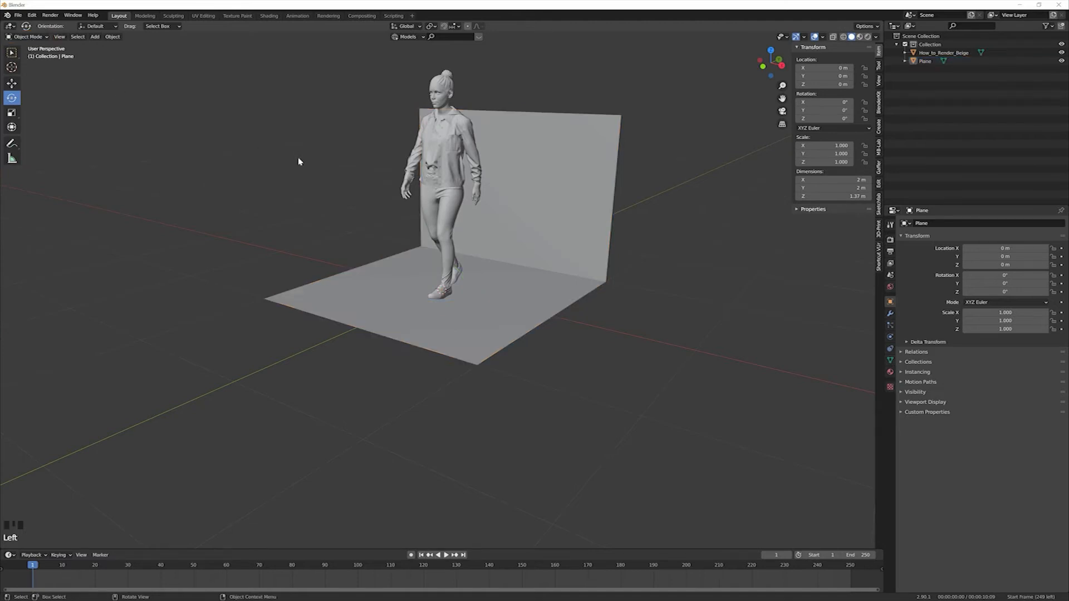
mouse_move(600, 199)
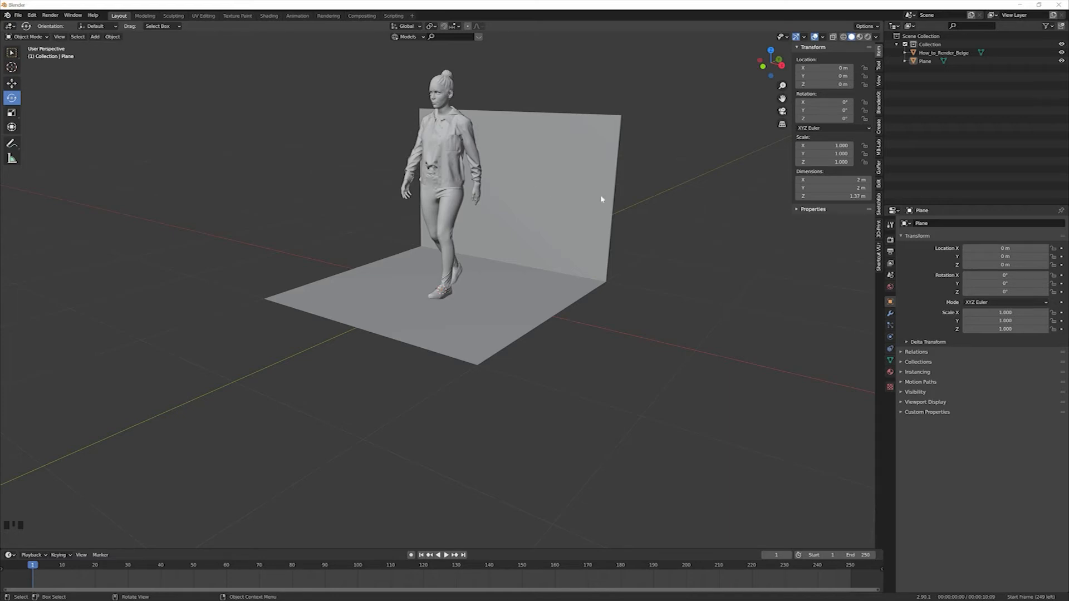
Add a Bevel modifier to the backdrop with 4 segments for a smooth floor-wall curve
left_click(890, 314)
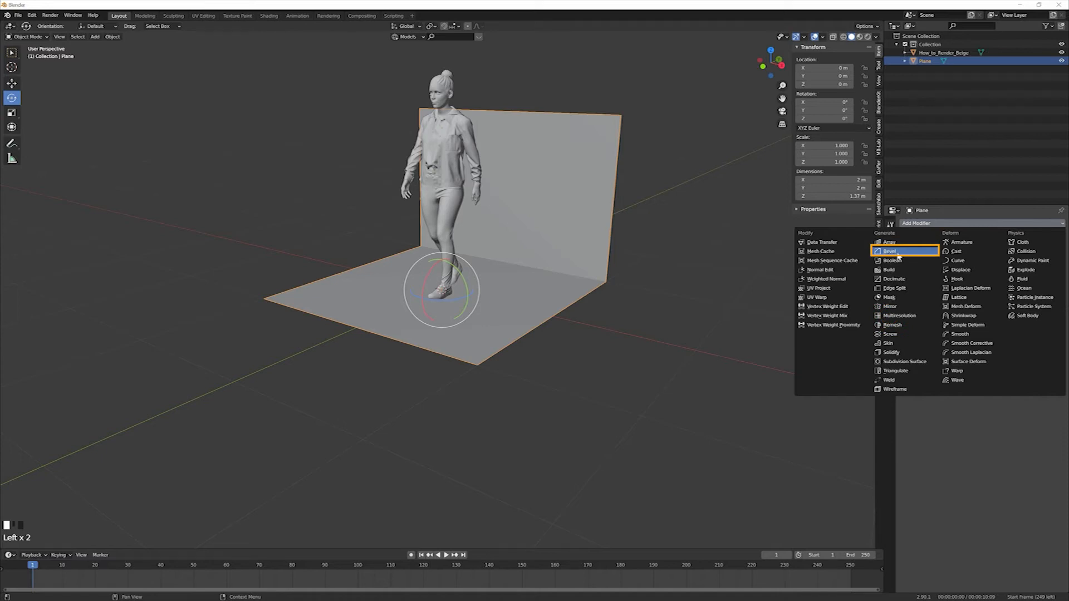
left_click(890, 251)
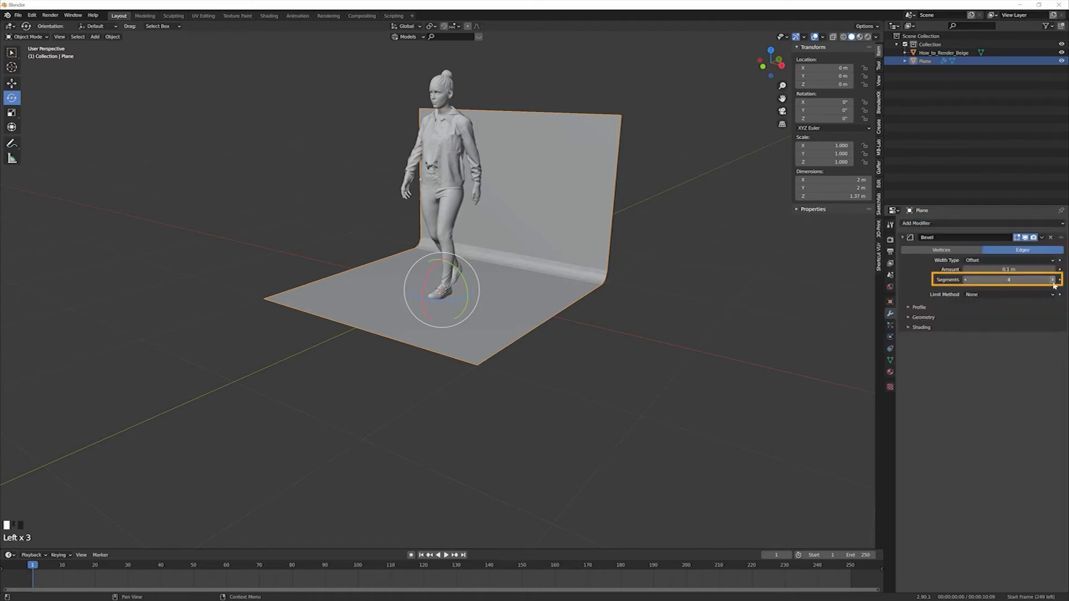
left_click_drag(988, 269, 1015, 268)
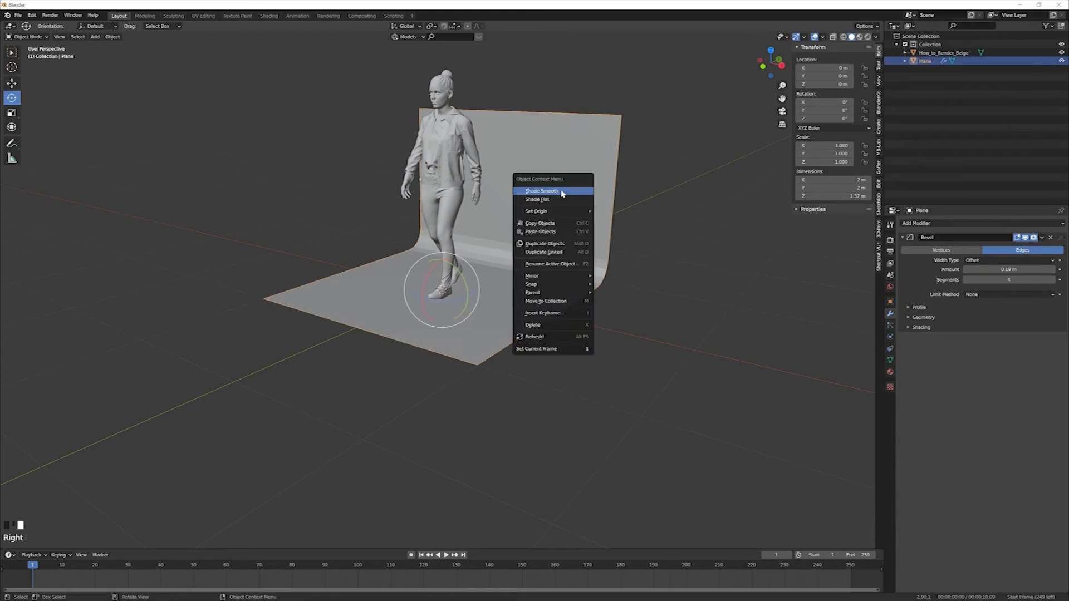
mouse_move(552, 190)
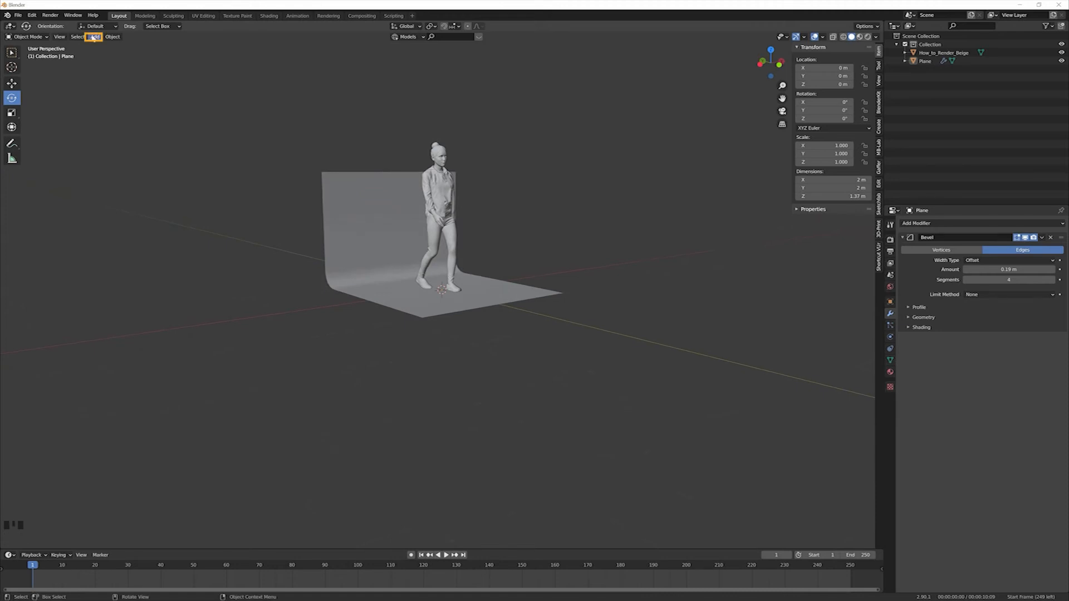
Add a camera to the scene from the viewport's Add menu
left_click(93, 36)
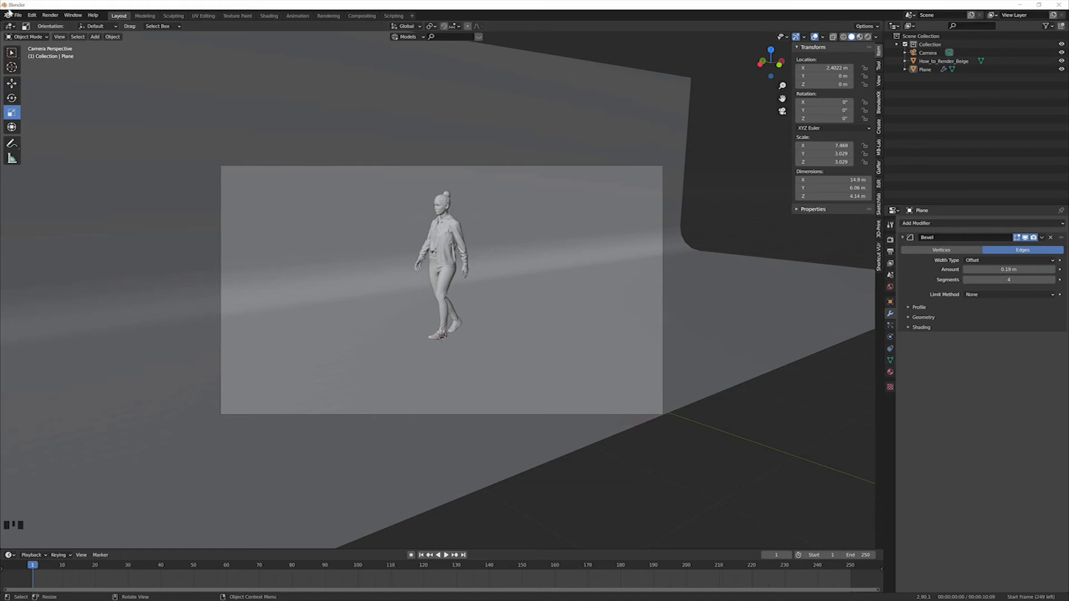
Save the camera-framed studio scene as a new .blend file
left_click(17, 15)
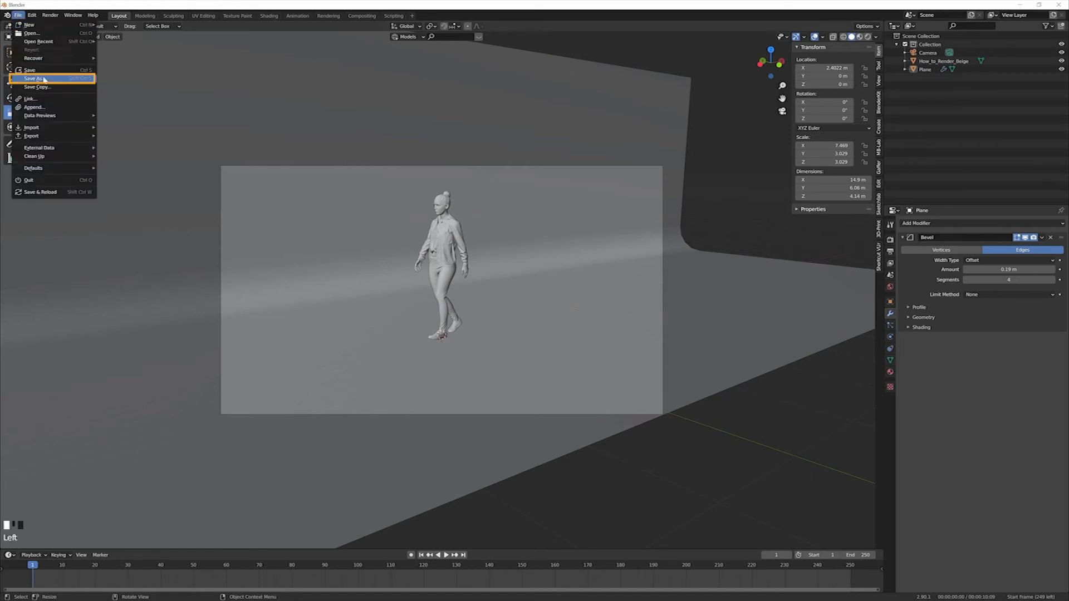
left_click(34, 78)
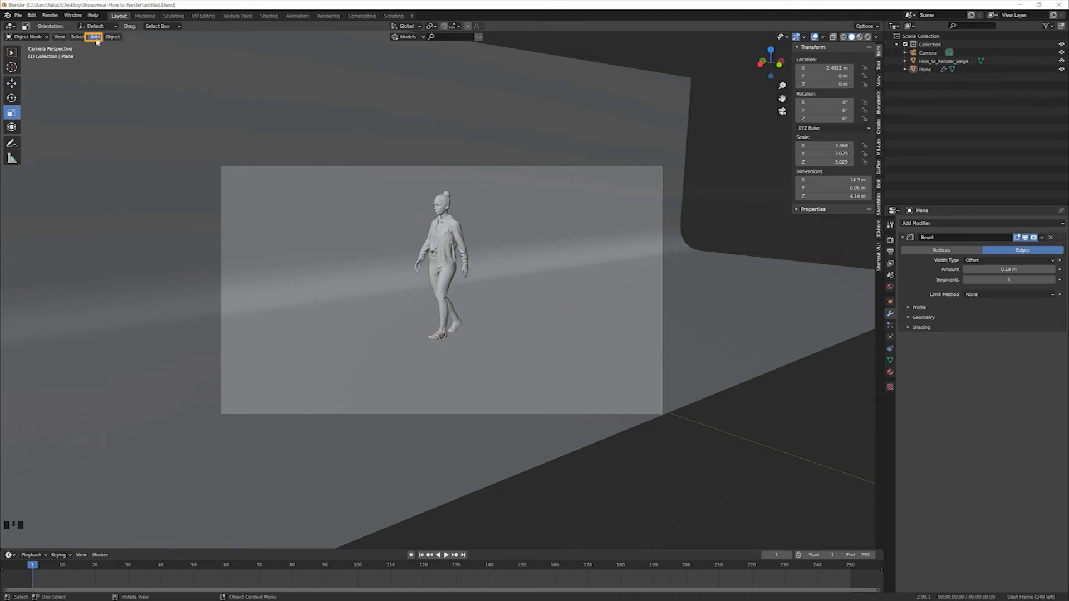
Add a cube behind the avatar on the left and a cylinder moved up behind her head
left_click(95, 36)
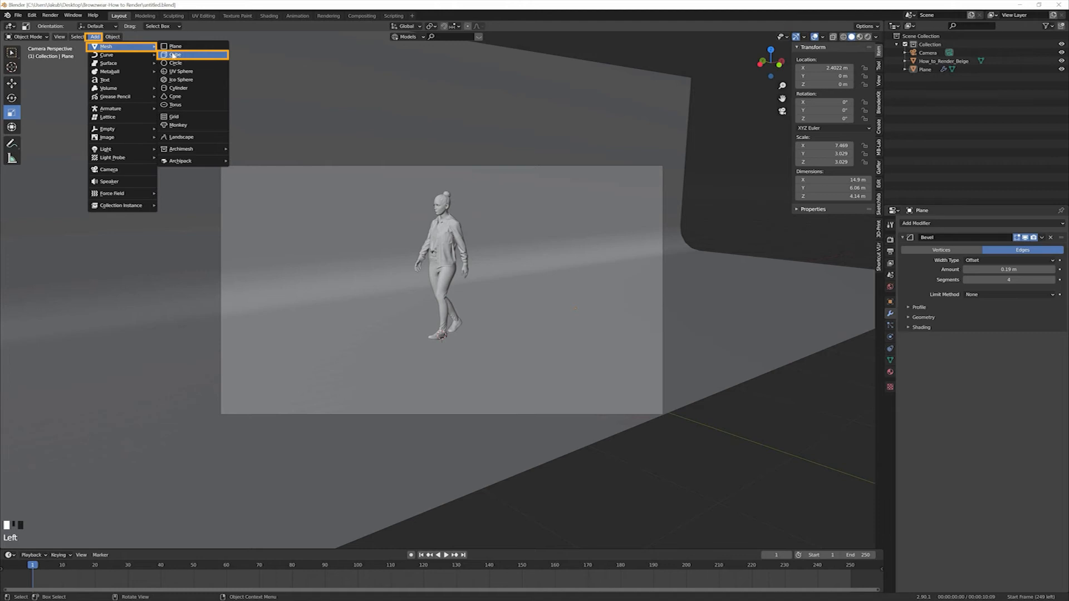
left_click(177, 62)
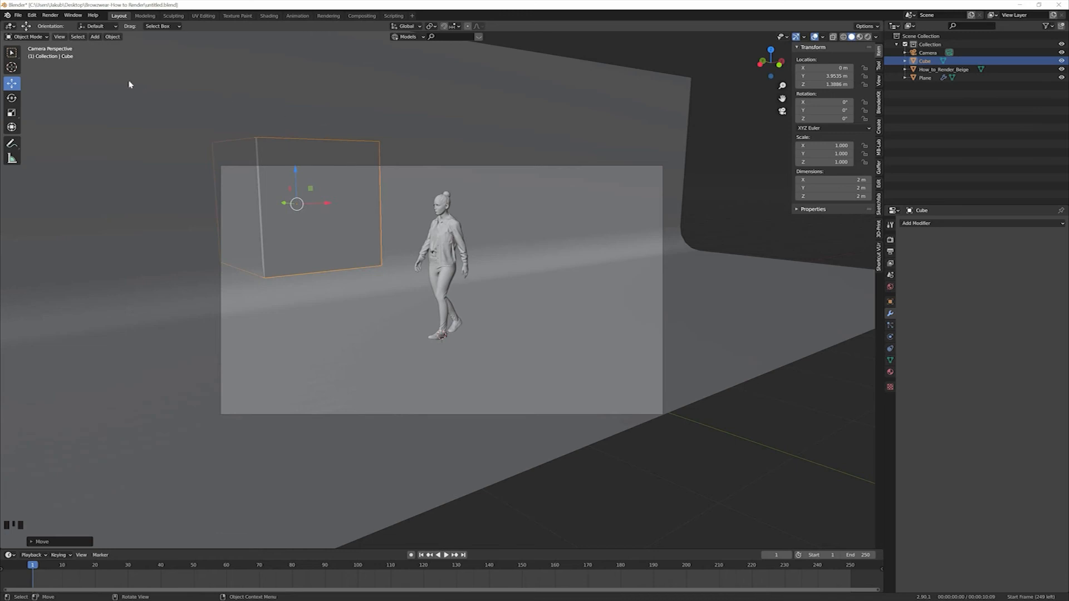
left_click(95, 36)
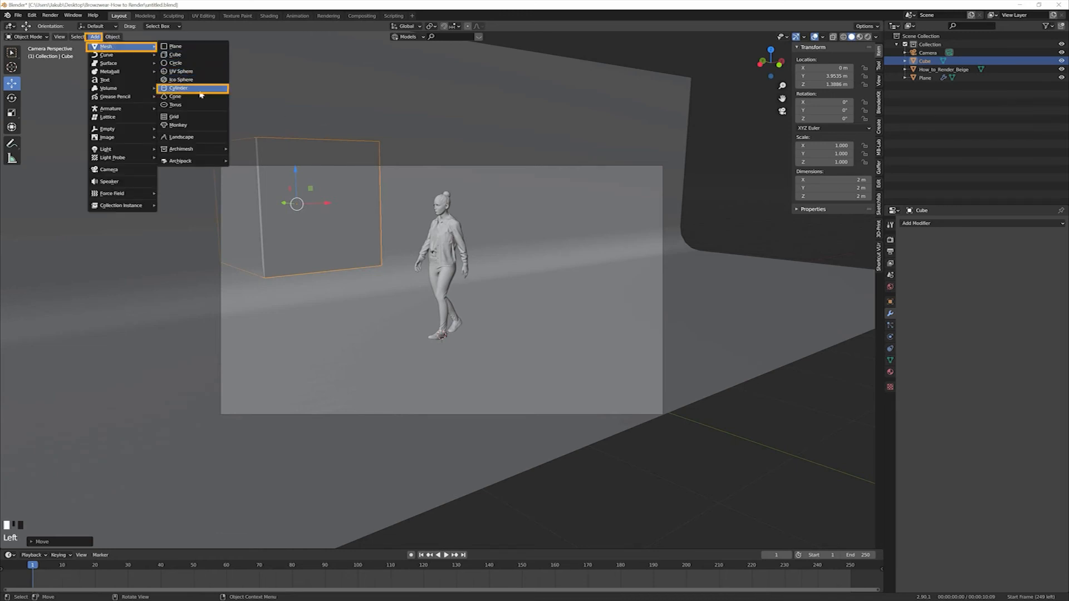
left_click(178, 88)
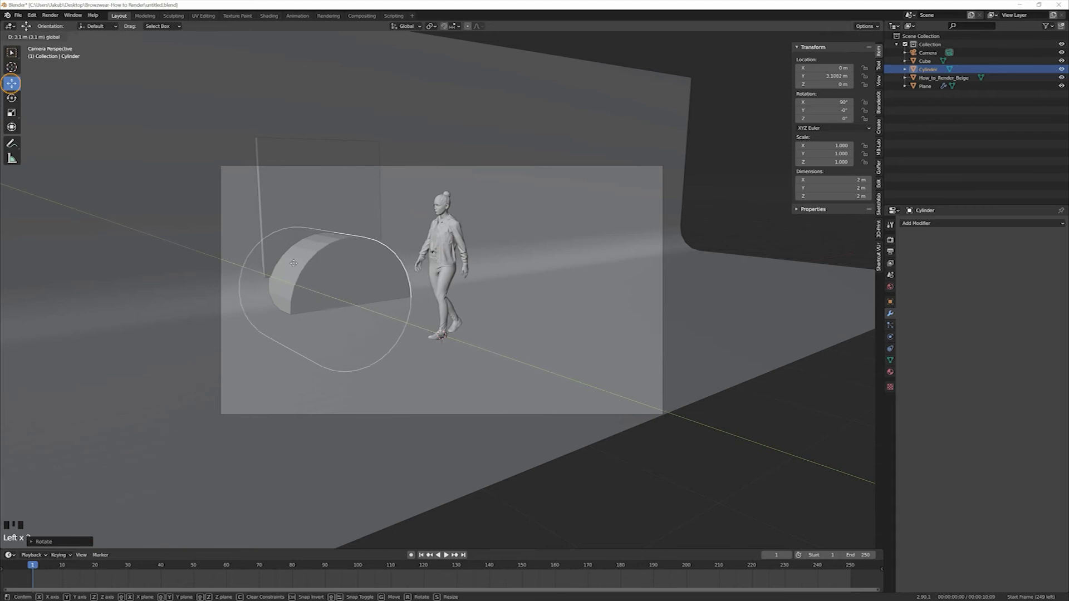
left_click_drag(293, 262, 451, 134)
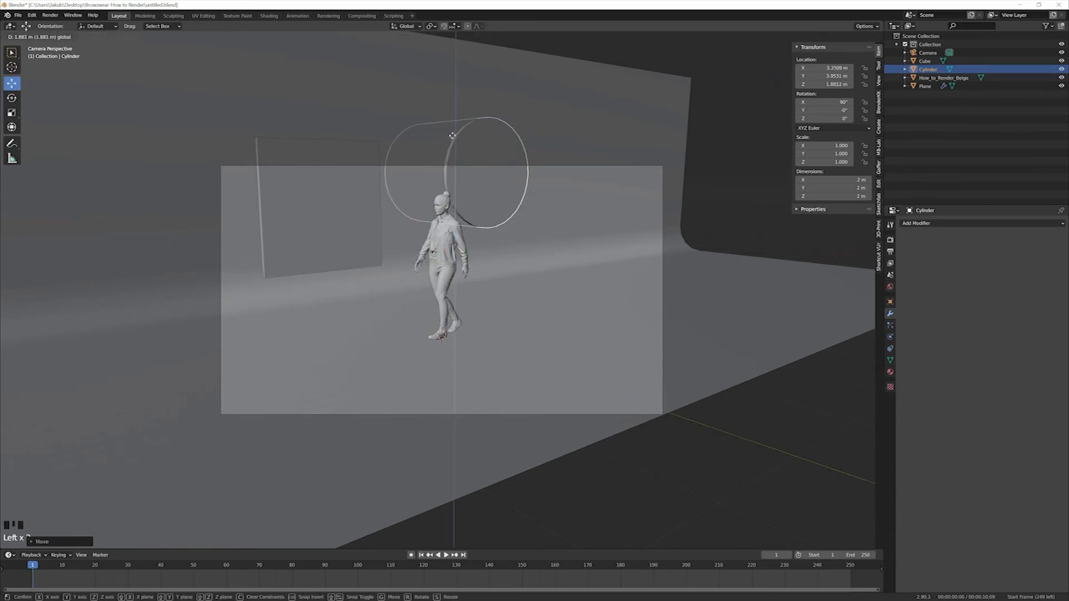
Browse the mesh shapes to add a second, smaller cube
left_click(93, 36)
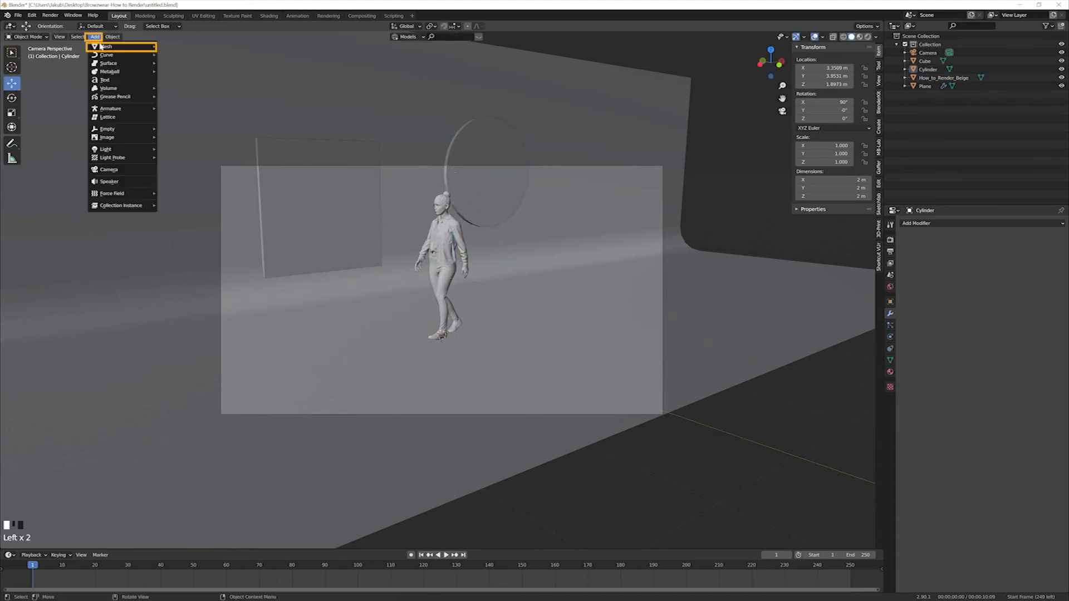
left_click(107, 47)
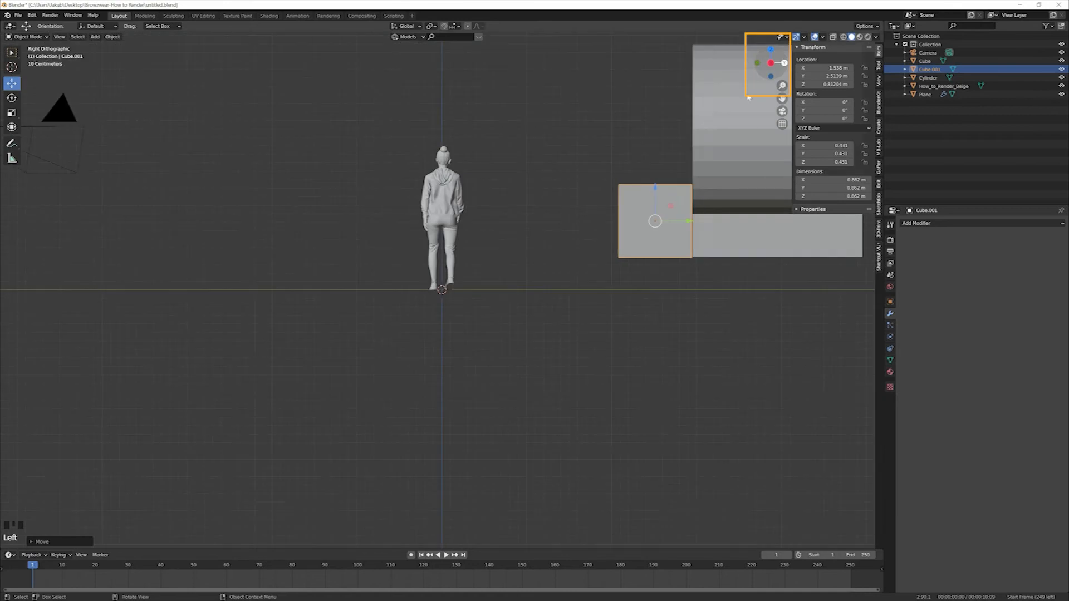
From the side view, add another cube and move it toward the back of the scene
left_click(94, 36)
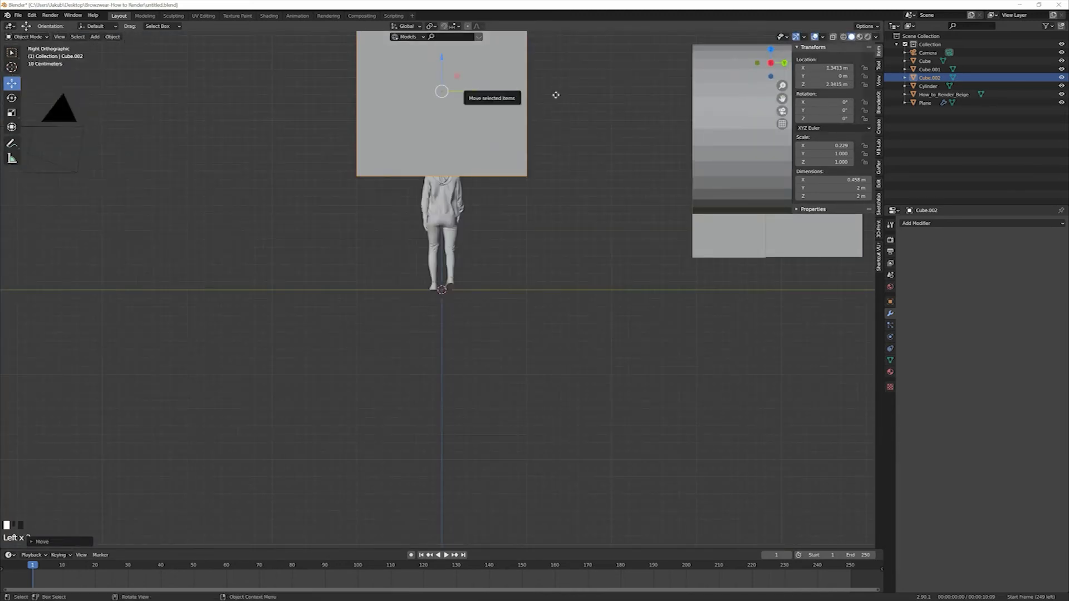
left_click(94, 36)
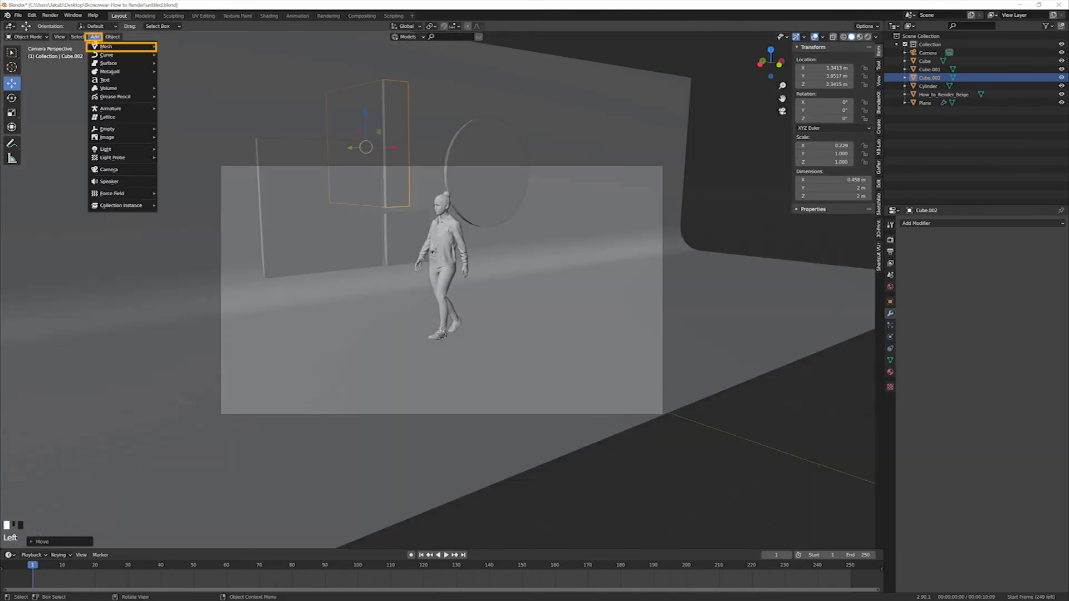
left_click(106, 47)
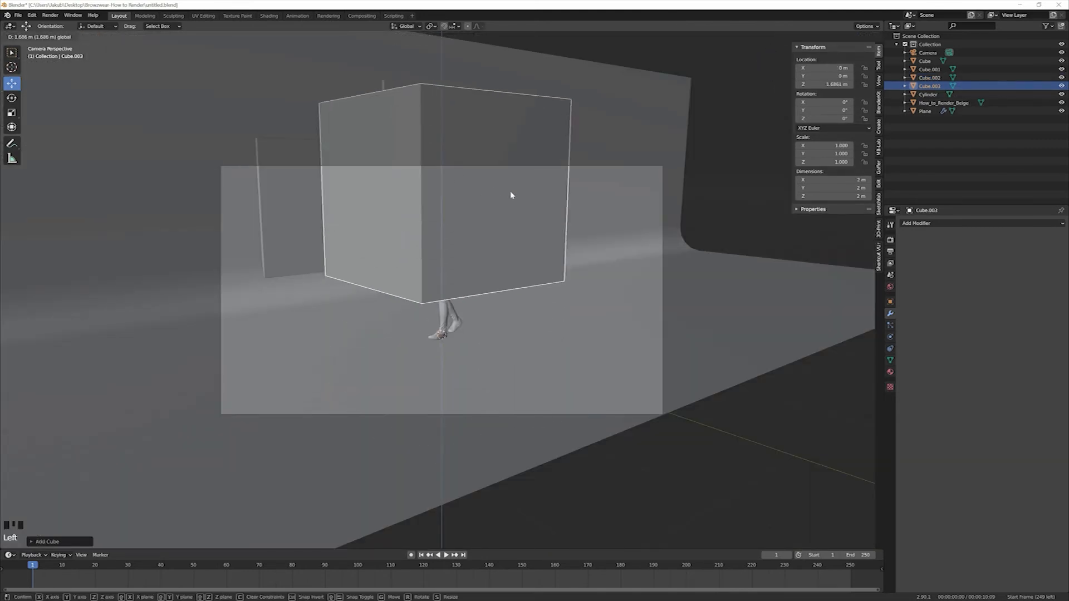
left_click_drag(511, 196, 96, 174)
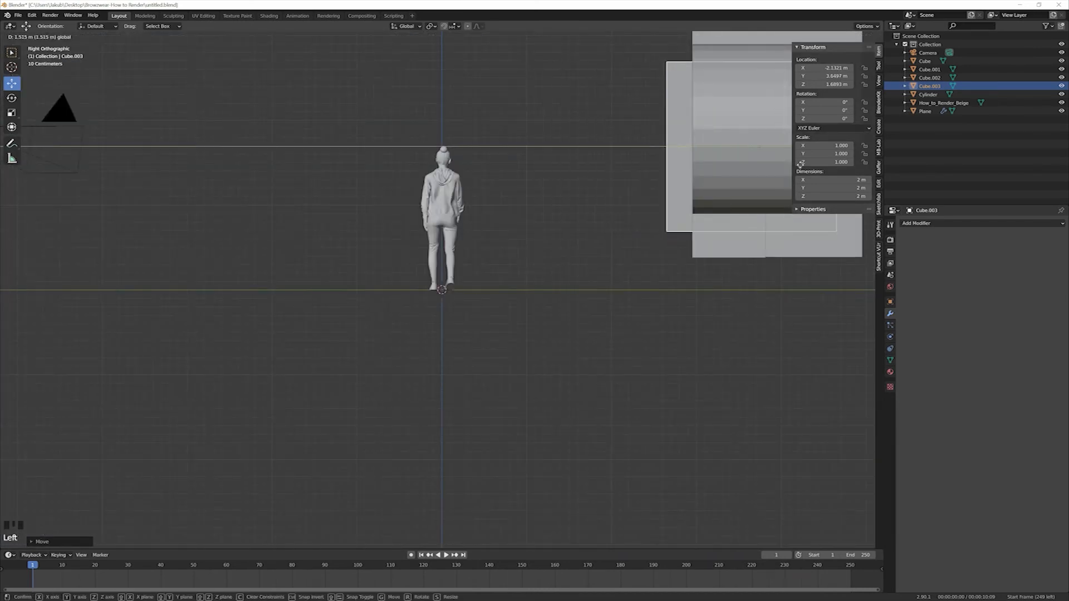
left_click(95, 36)
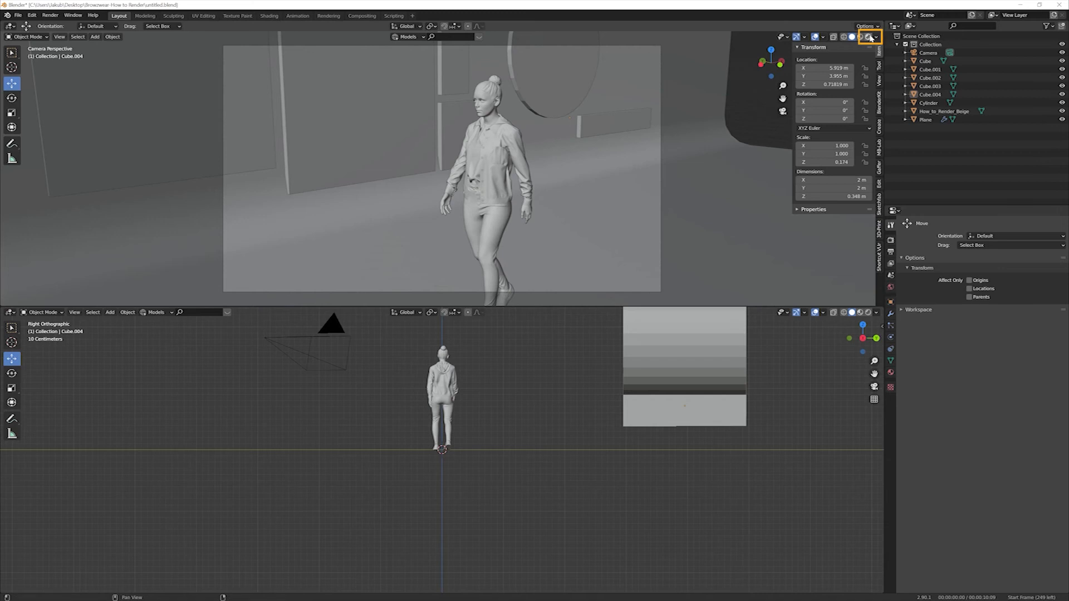
Switch the camera viewport to Rendered shading for a live preview of the avatar
left_click(875, 37)
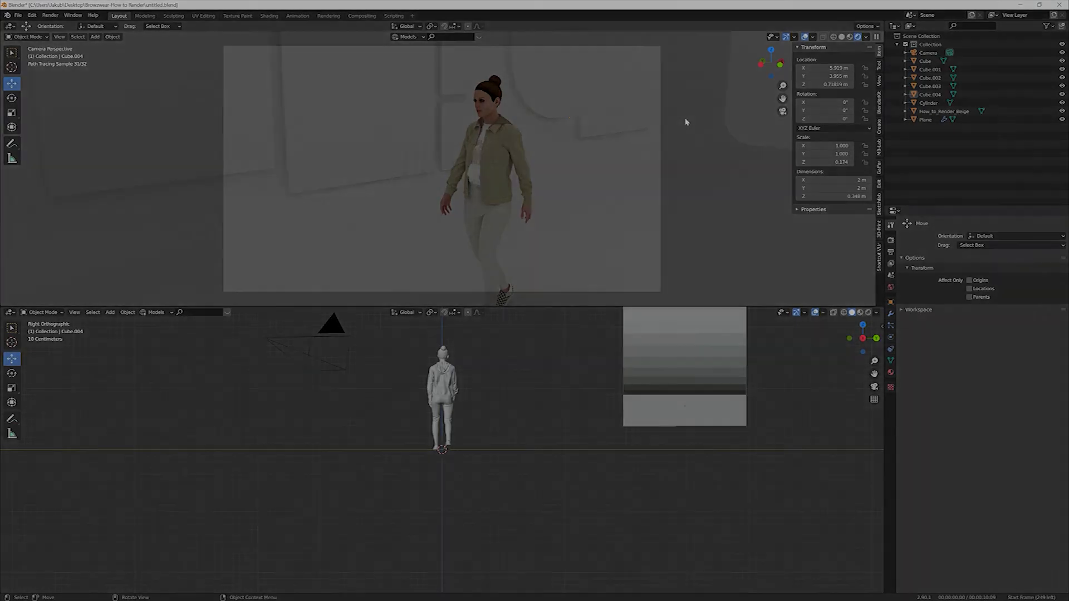
left_click(12, 312)
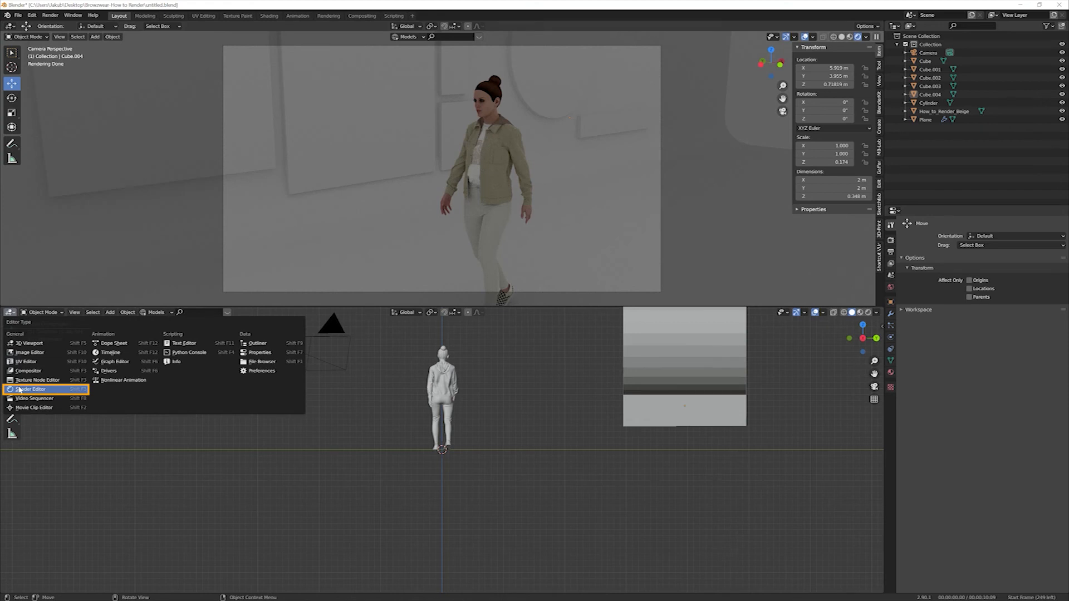
In the world shader nodes, add an Environment Texture loaded with Studio18.hdr to light the scene
left_click(31, 389)
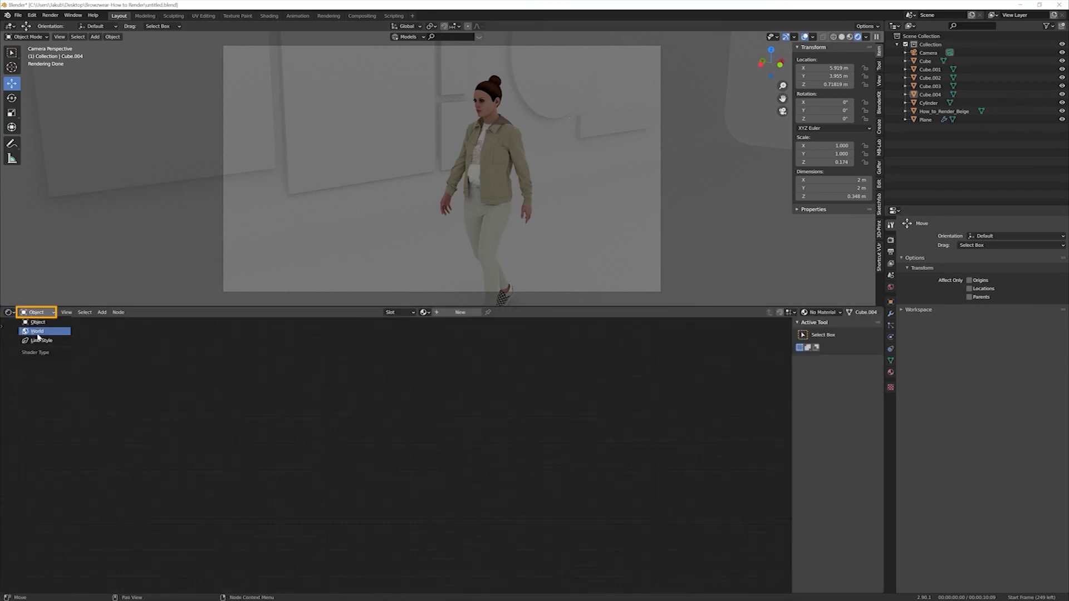
left_click(101, 312)
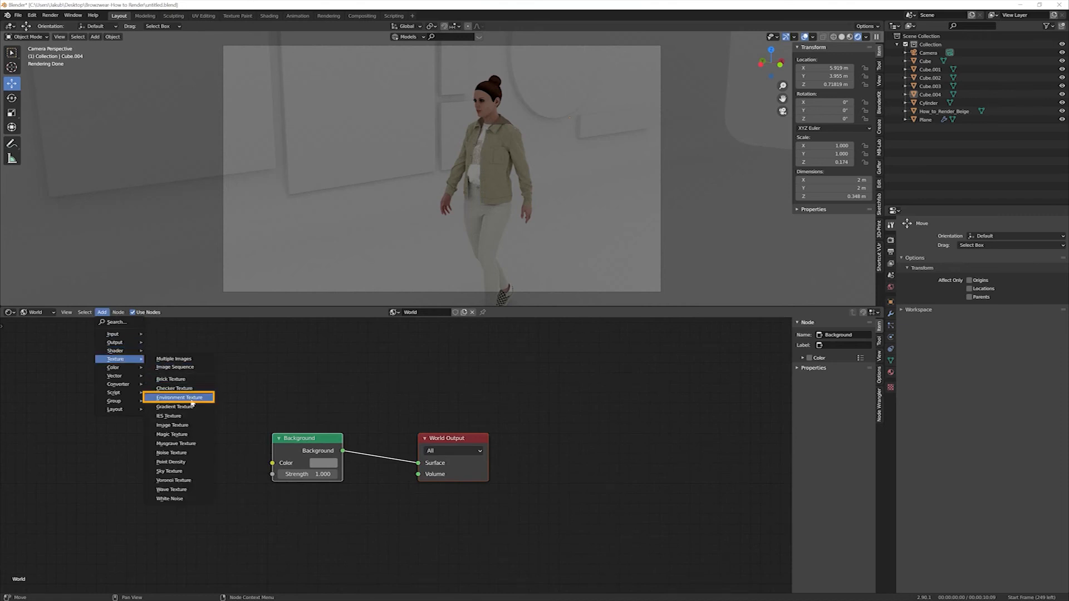
left_click(180, 398)
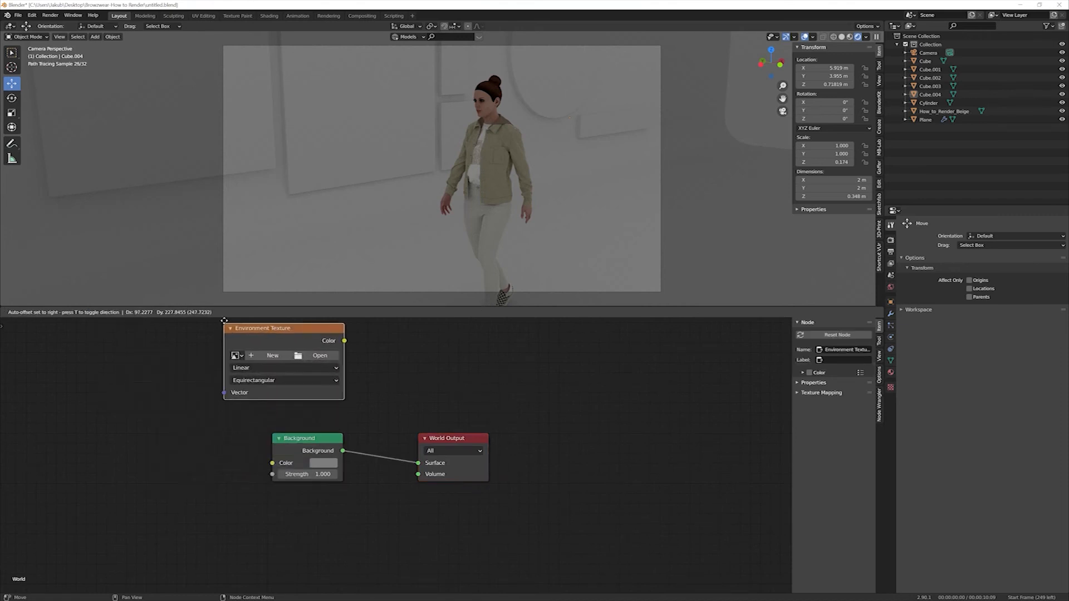
left_click(320, 355)
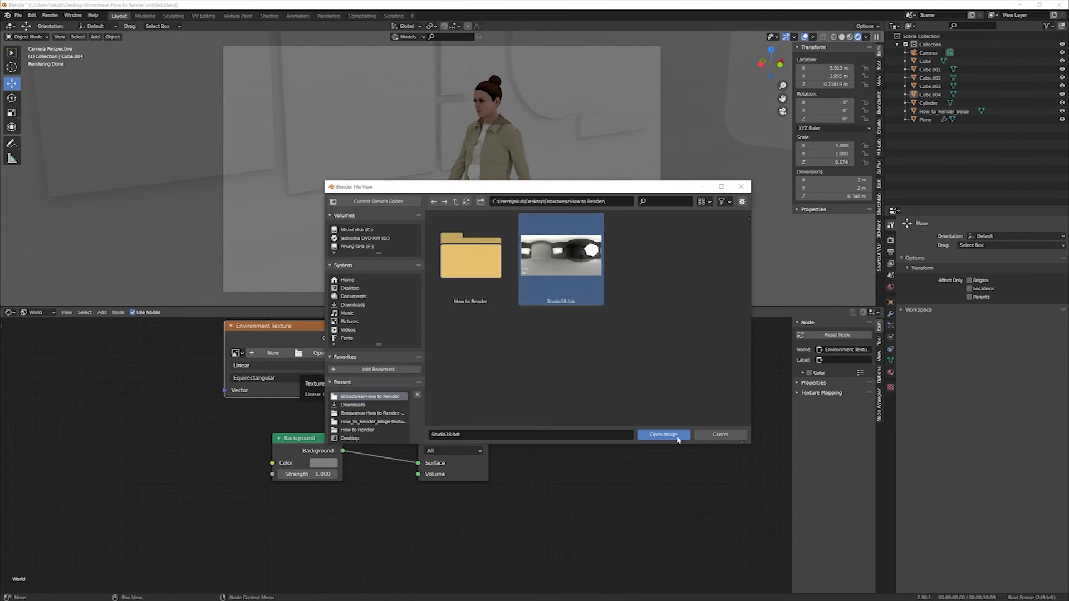
left_click(661, 434)
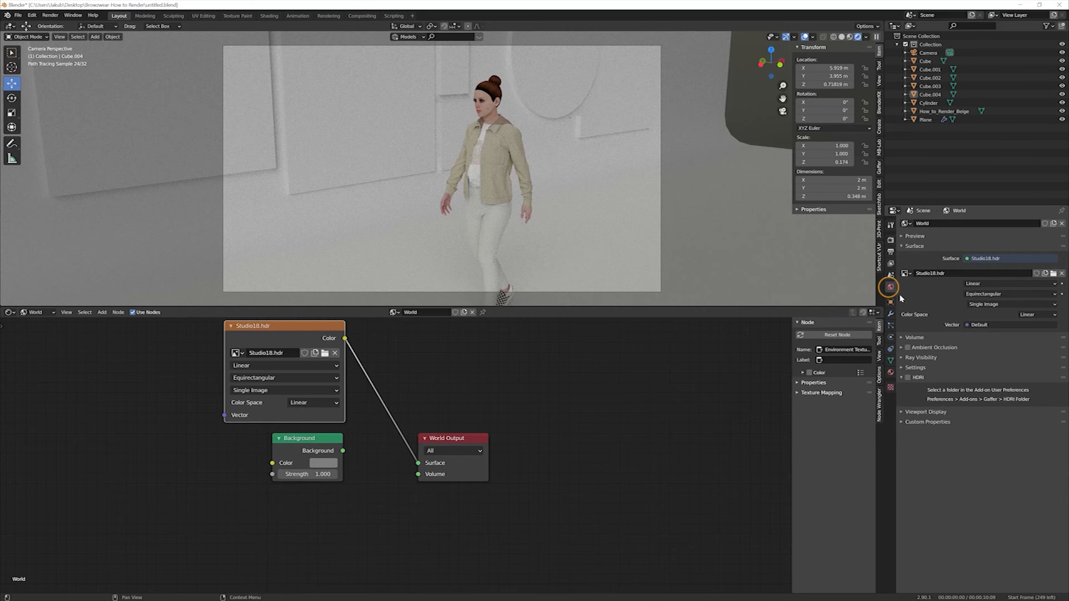
Enable Ambient Occlusion in the World Properties
left_click(906, 347)
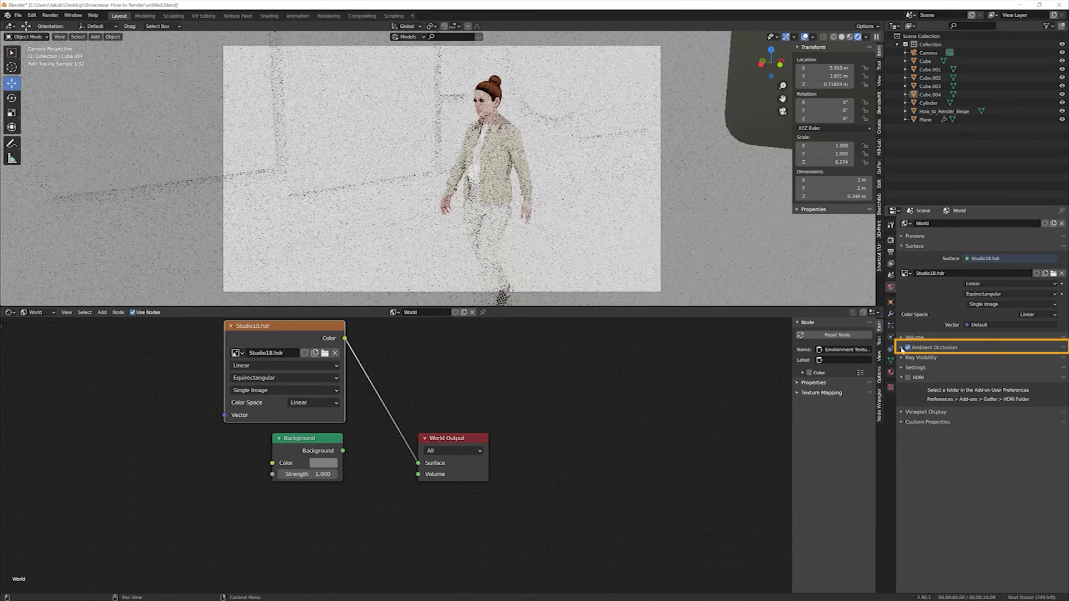
left_click(906, 347)
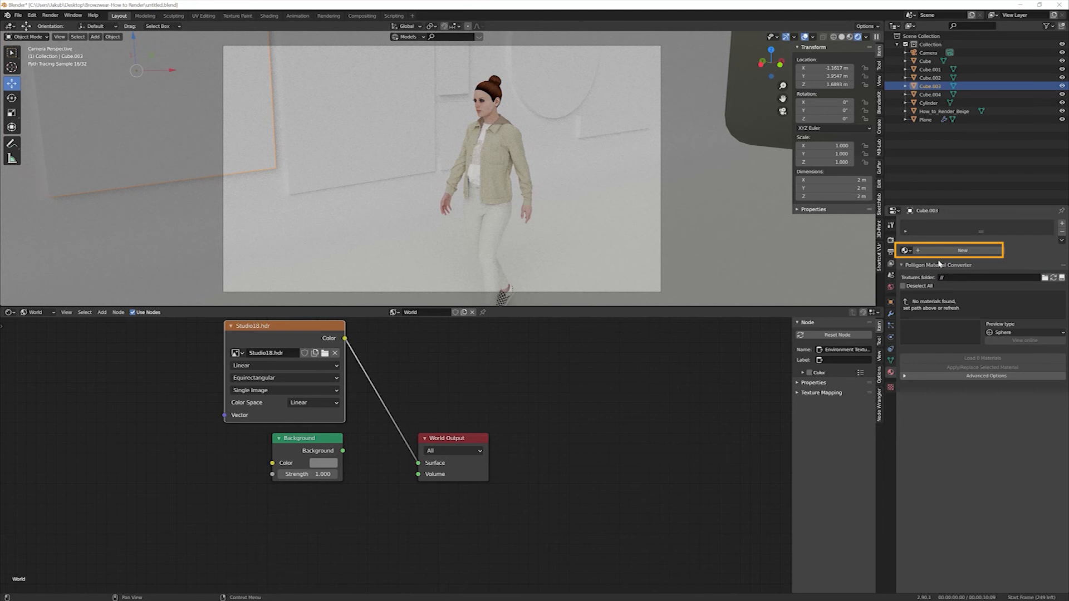
Give the cubes new materials with pastel base colours, the last one light blue
left_click(962, 250)
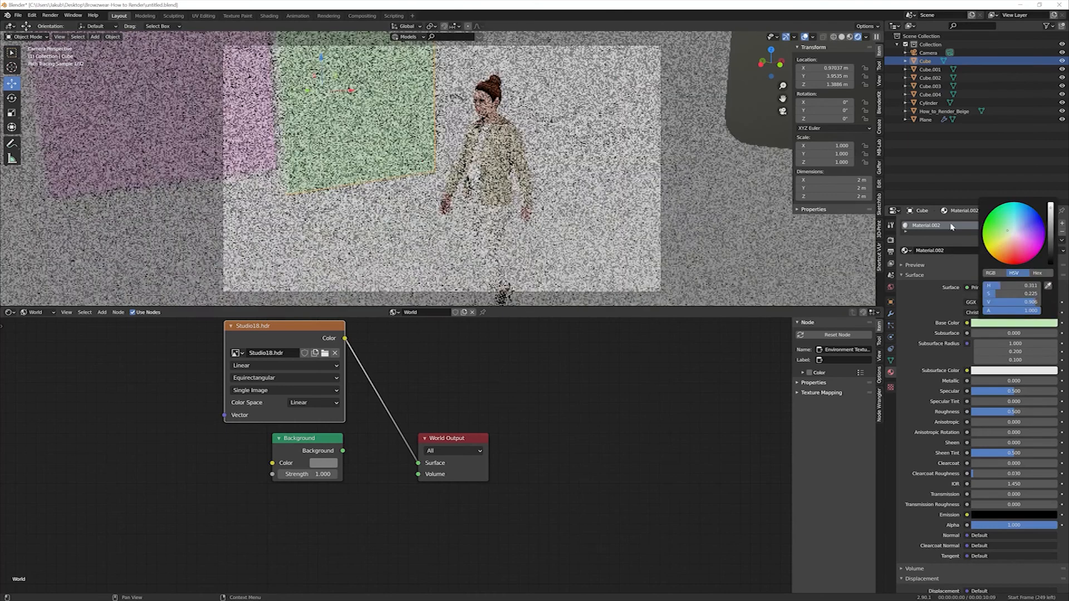
left_click(929, 78)
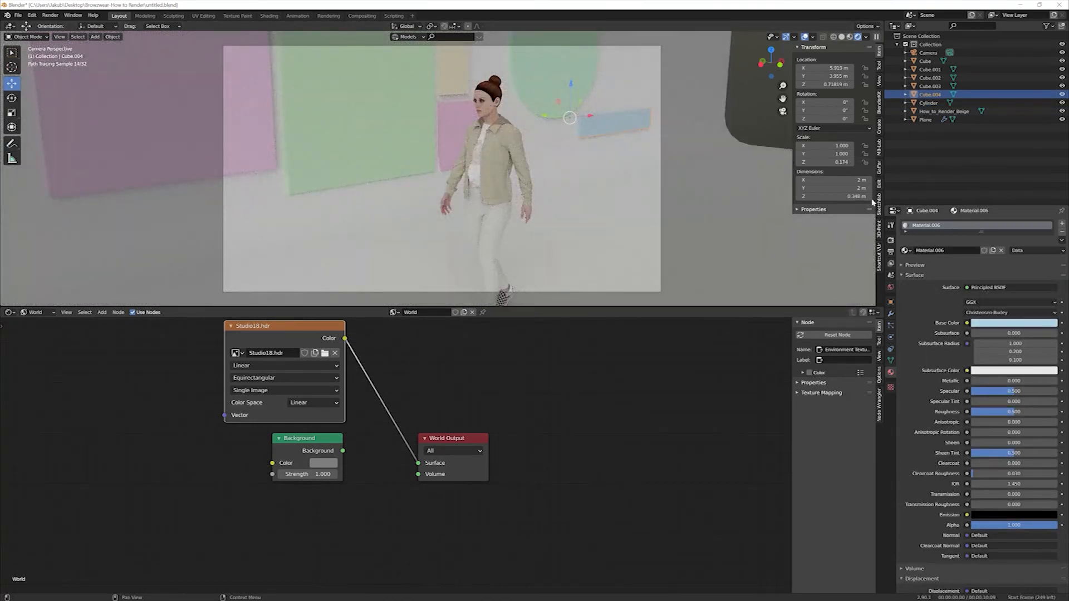
left_click(946, 110)
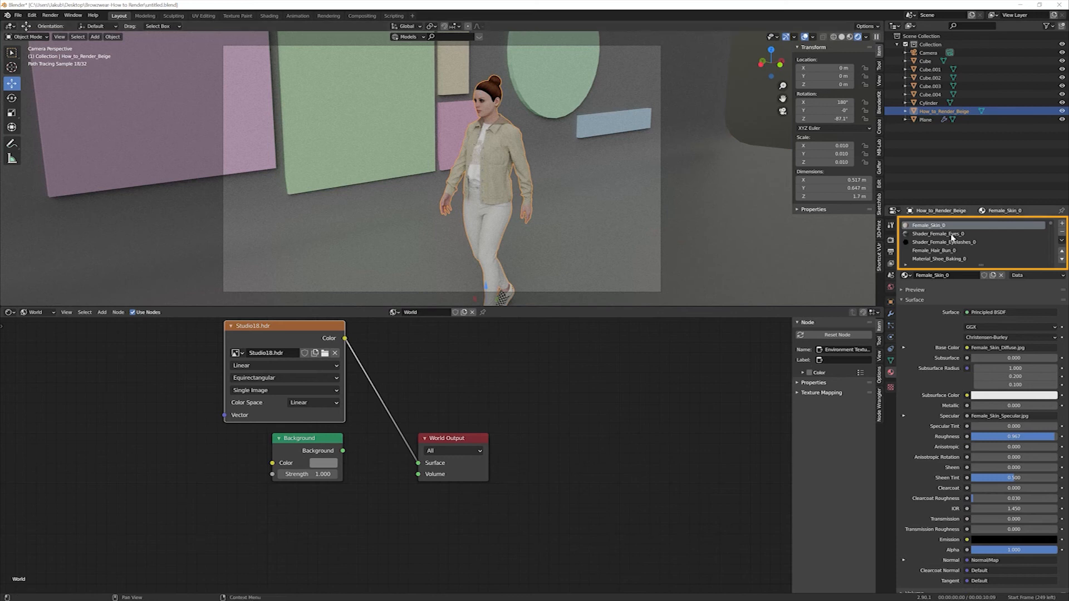
Inspect the avatar's Shader_Female_Eyelashes_0 and Female_Hair_Bun_0 materials in the Shader Editor
left_click(944, 242)
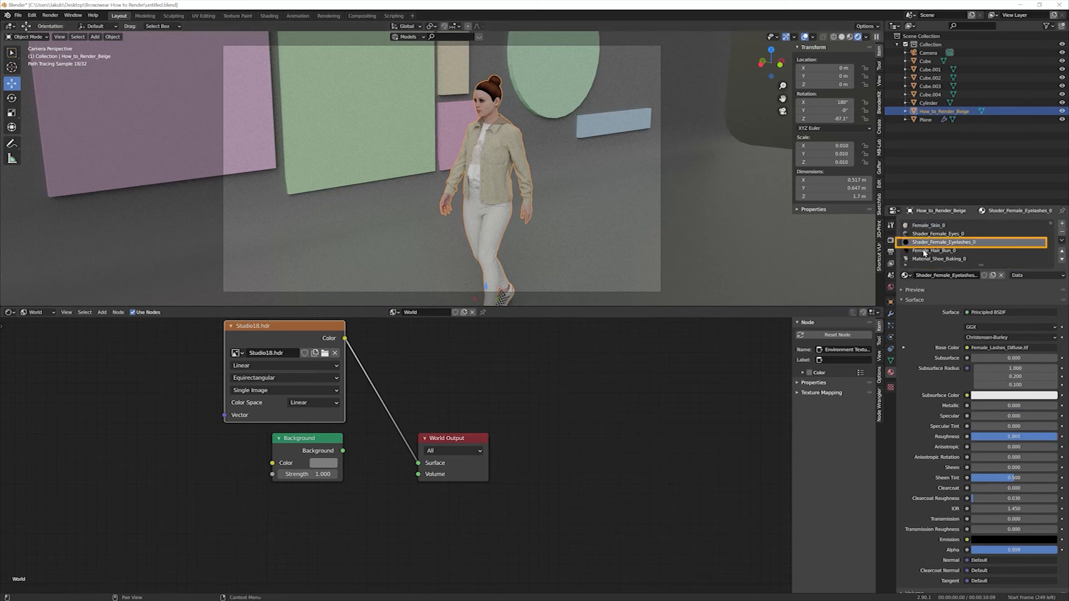
left_click(38, 311)
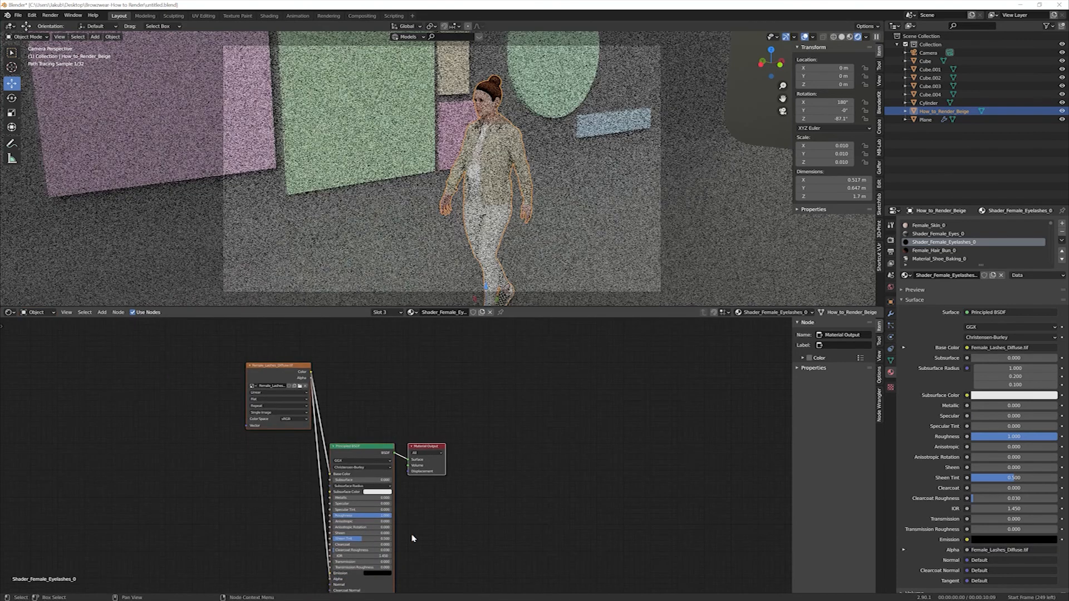
left_click(943, 250)
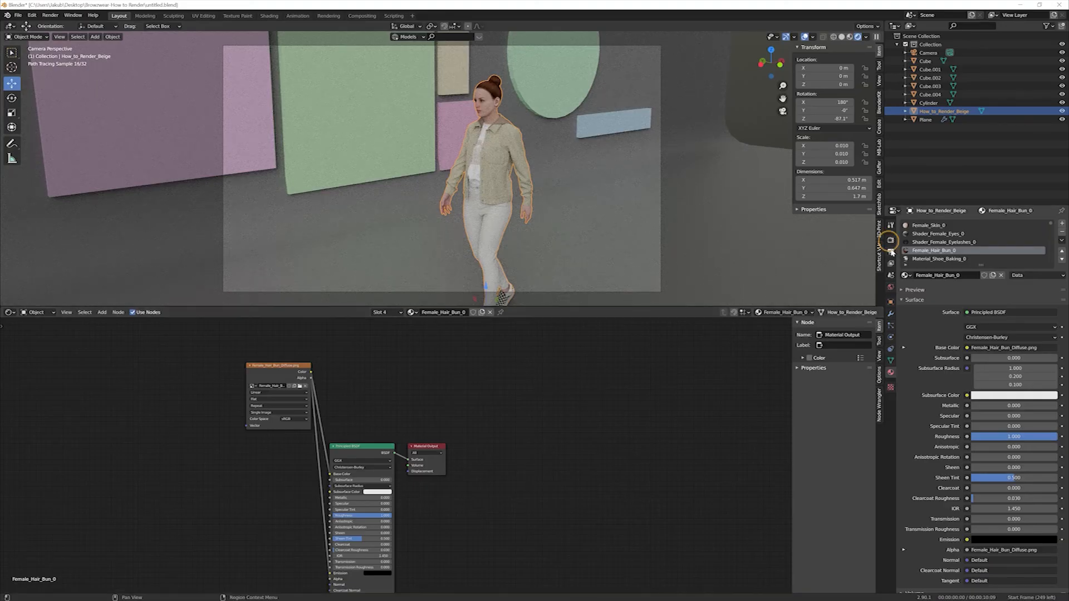
left_click(889, 241)
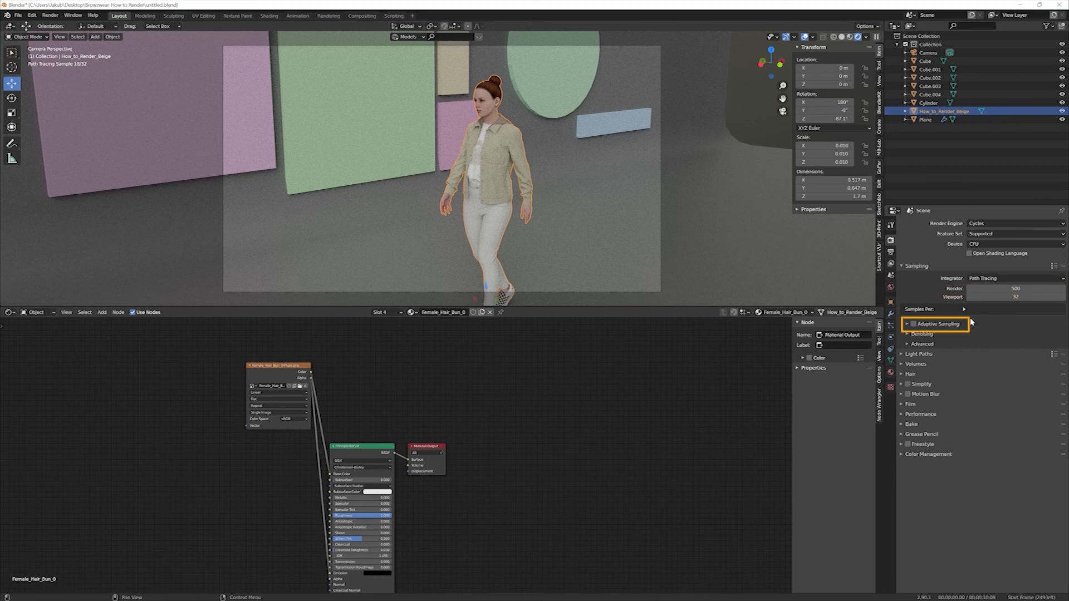
Toggle Adaptive Sampling in Cycles render settings with 500 render samples
left_click(909, 324)
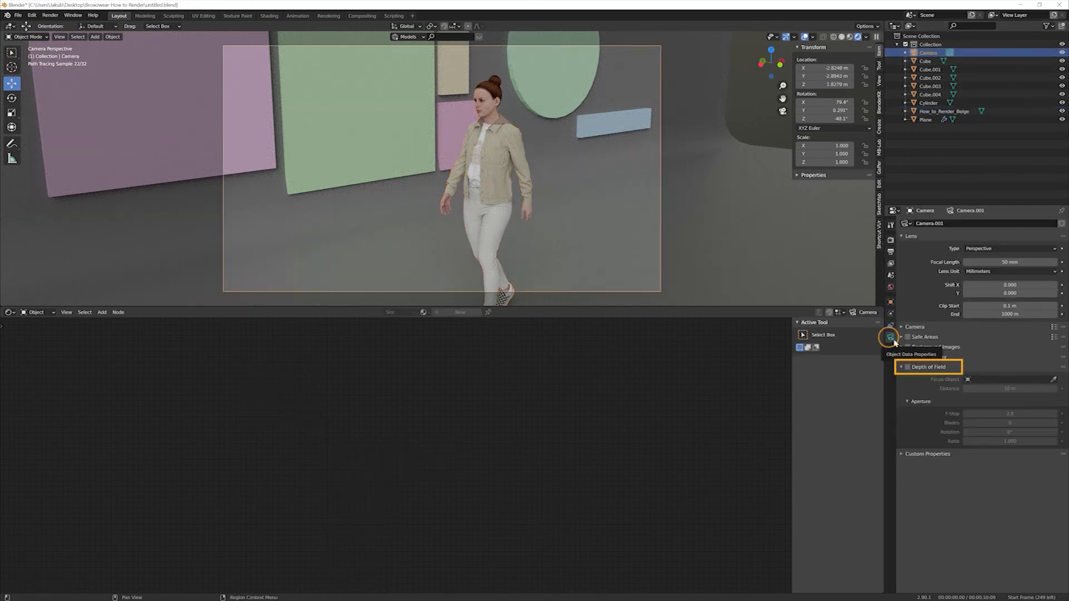
Enable camera depth of field focused on the How_to_Render_Beige avatar with F-stop 1.2
left_click(909, 366)
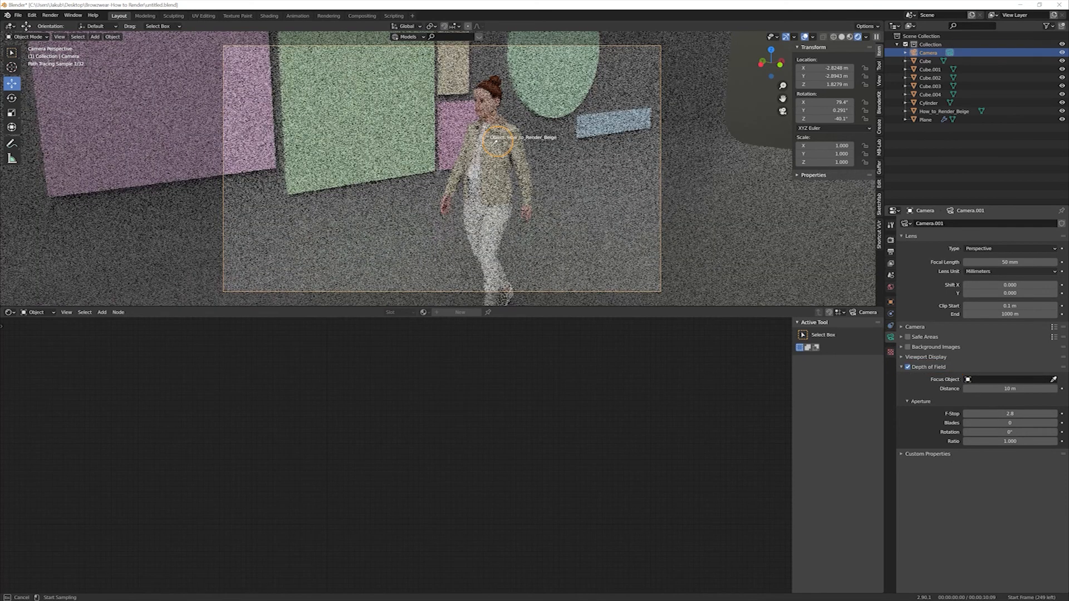
left_click(1009, 413)
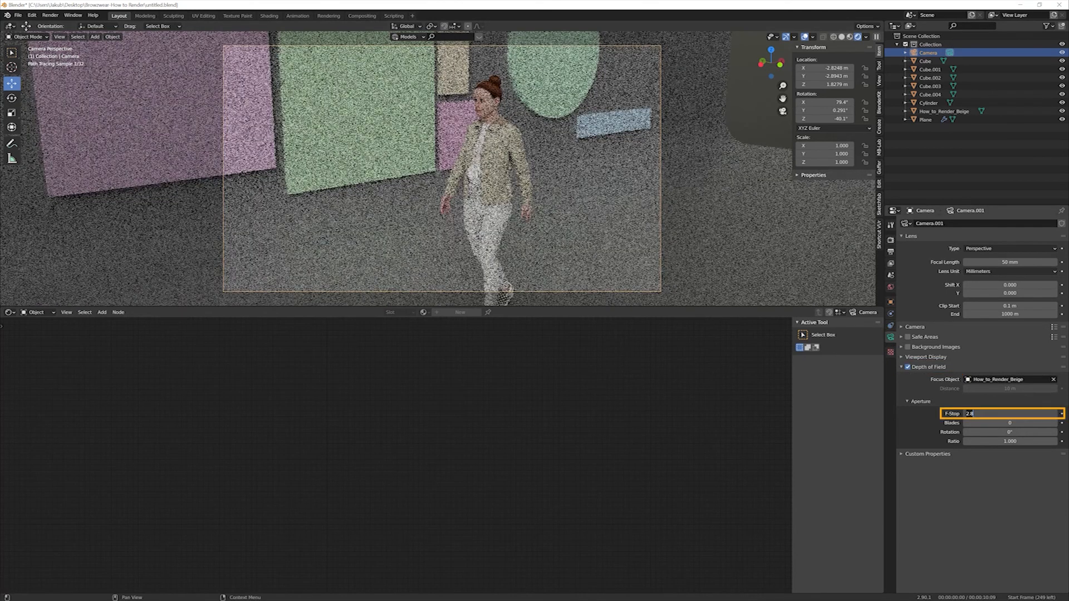
type("1.2")
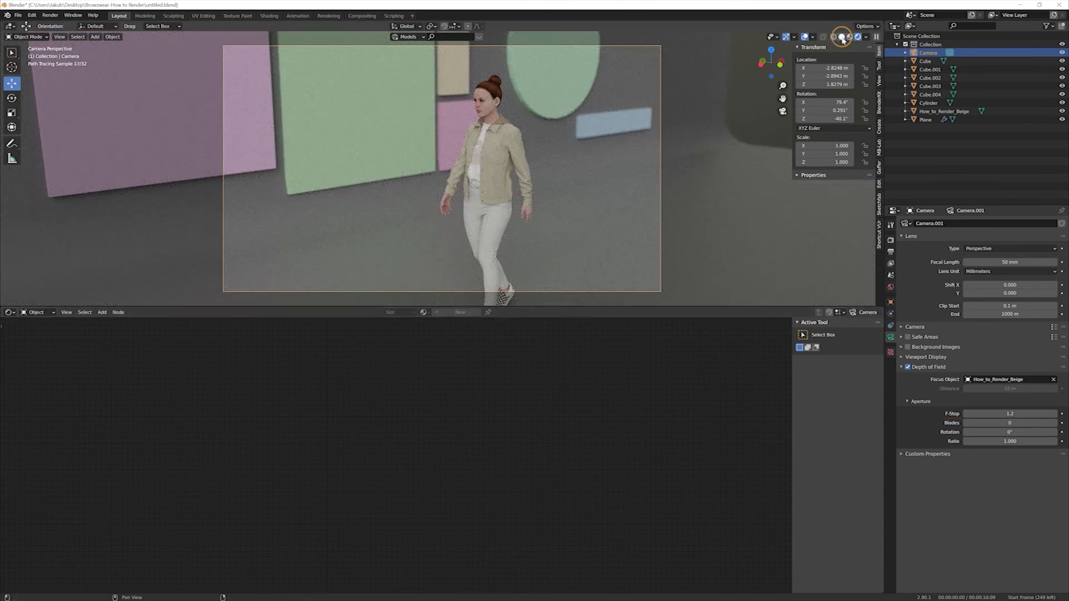
Switch the viewport to Solid shading and render the still image from the camera
left_click(841, 35)
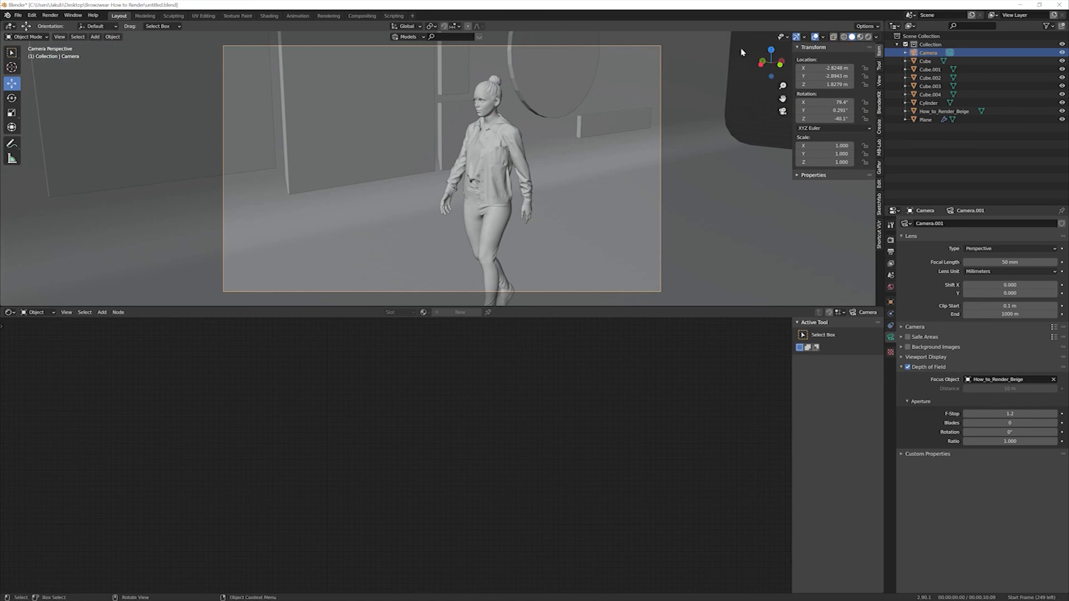
left_click(51, 14)
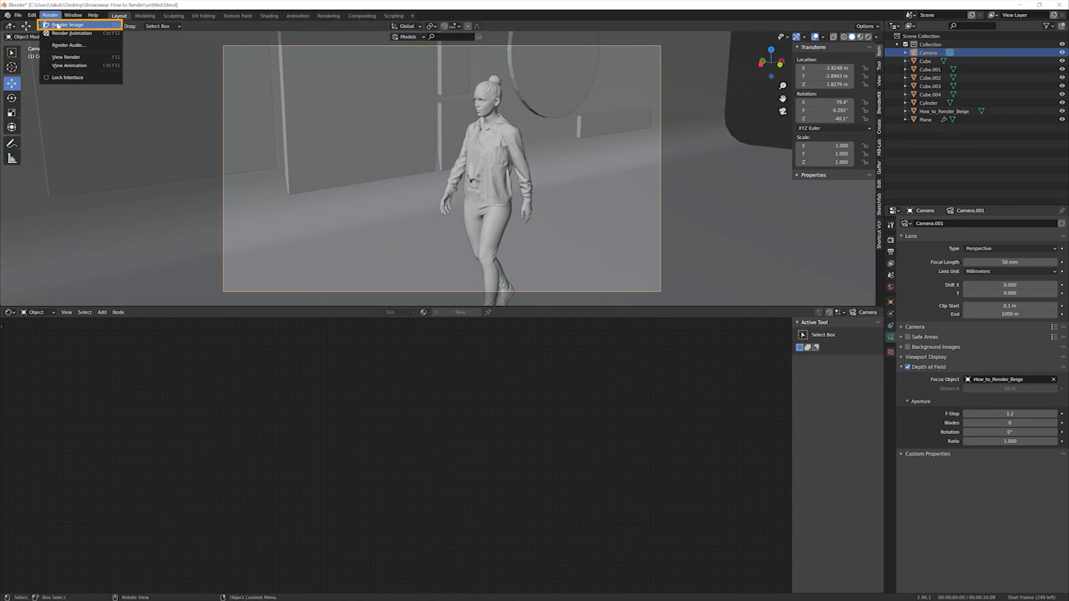
left_click(66, 33)
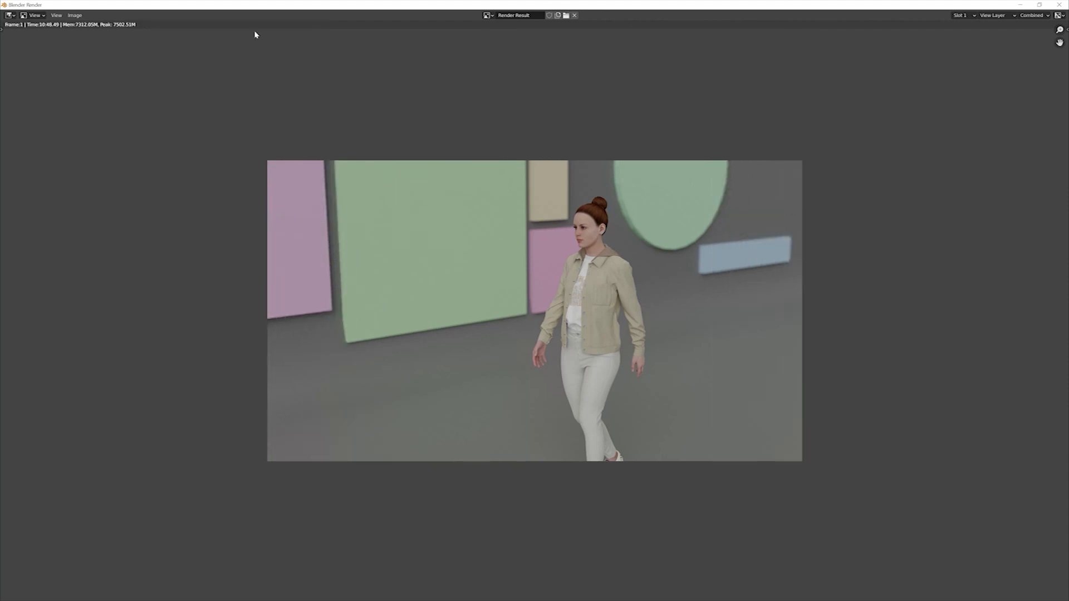
Save the rendered result as a PNG image via Image > Save As
left_click(75, 14)
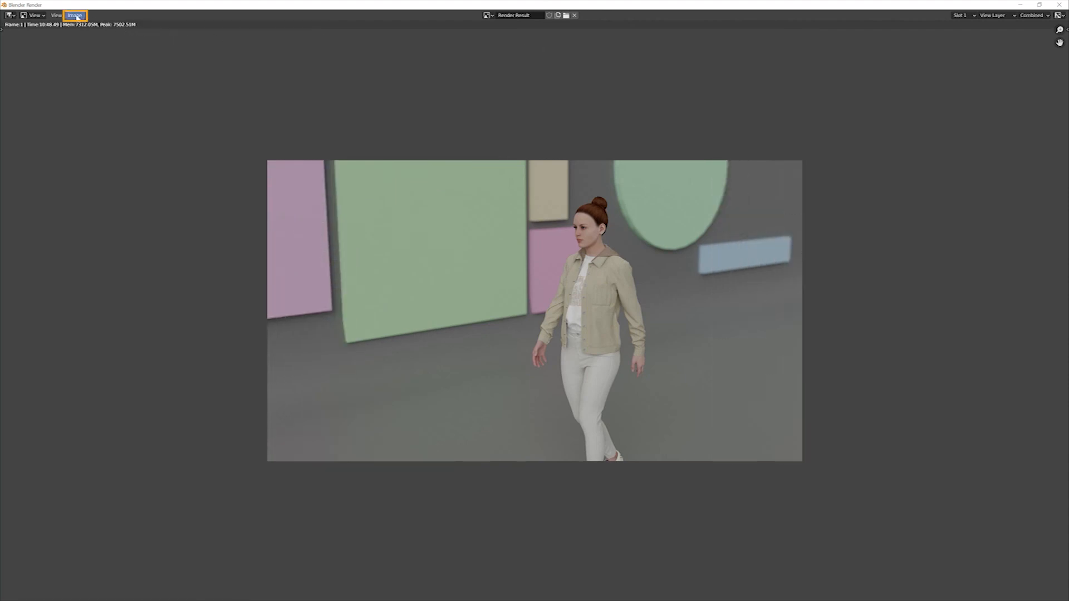
left_click(75, 15)
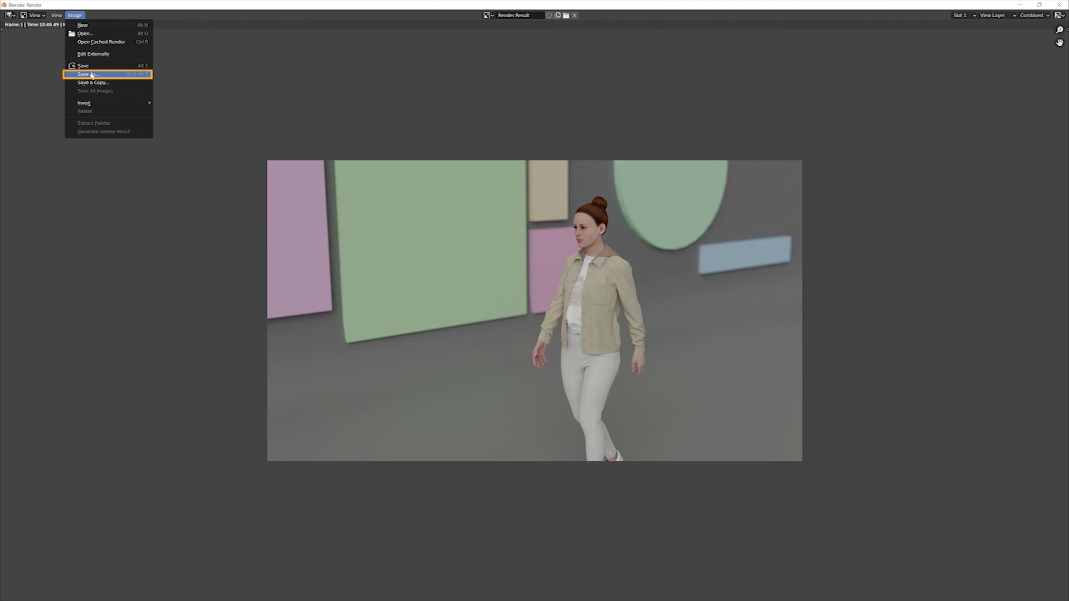
left_click(87, 73)
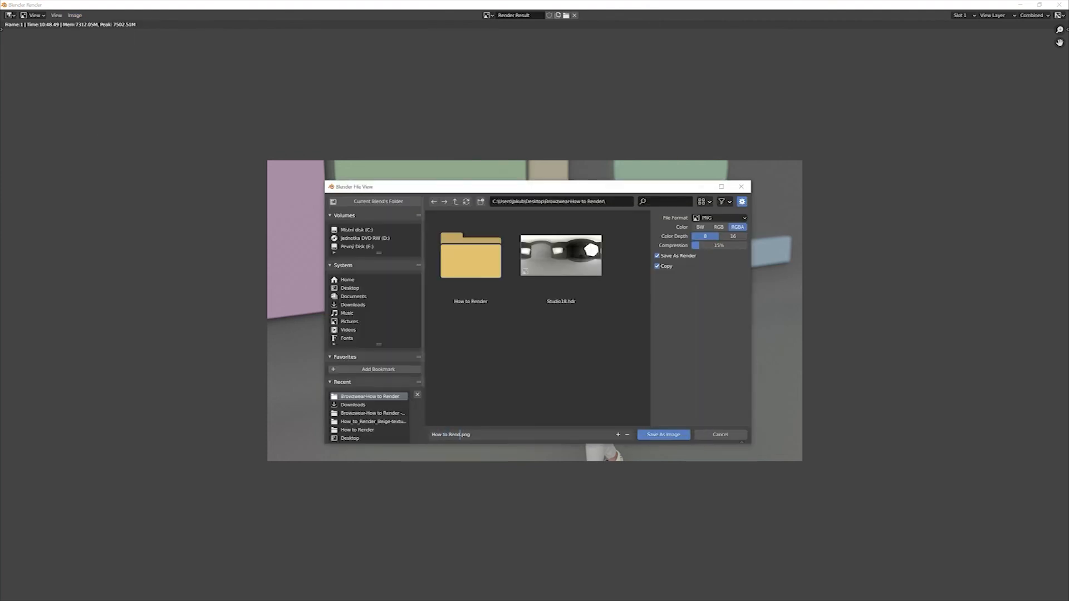
left_click(661, 434)
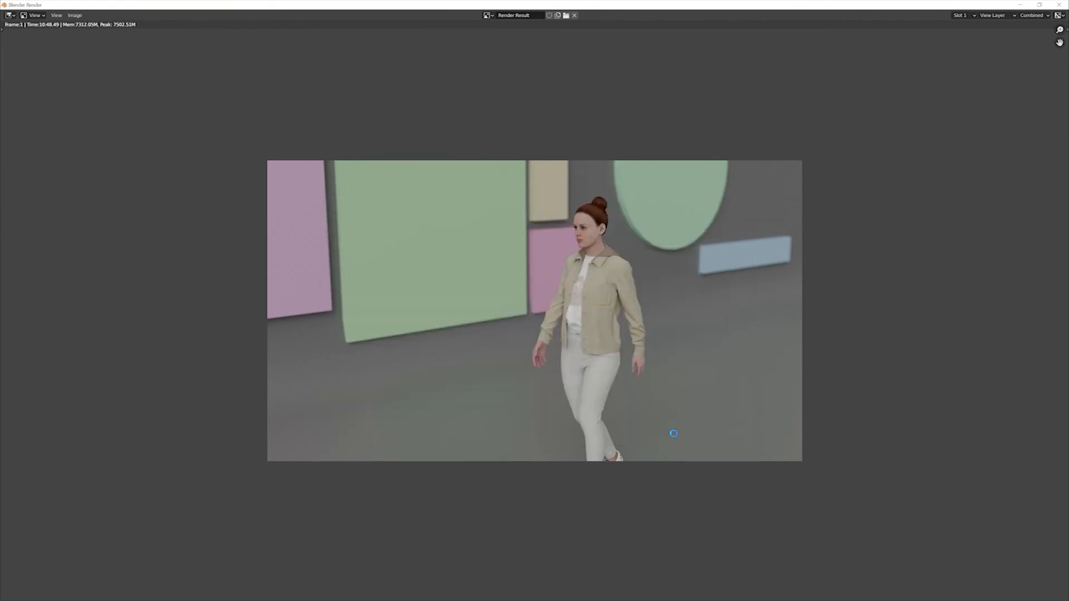